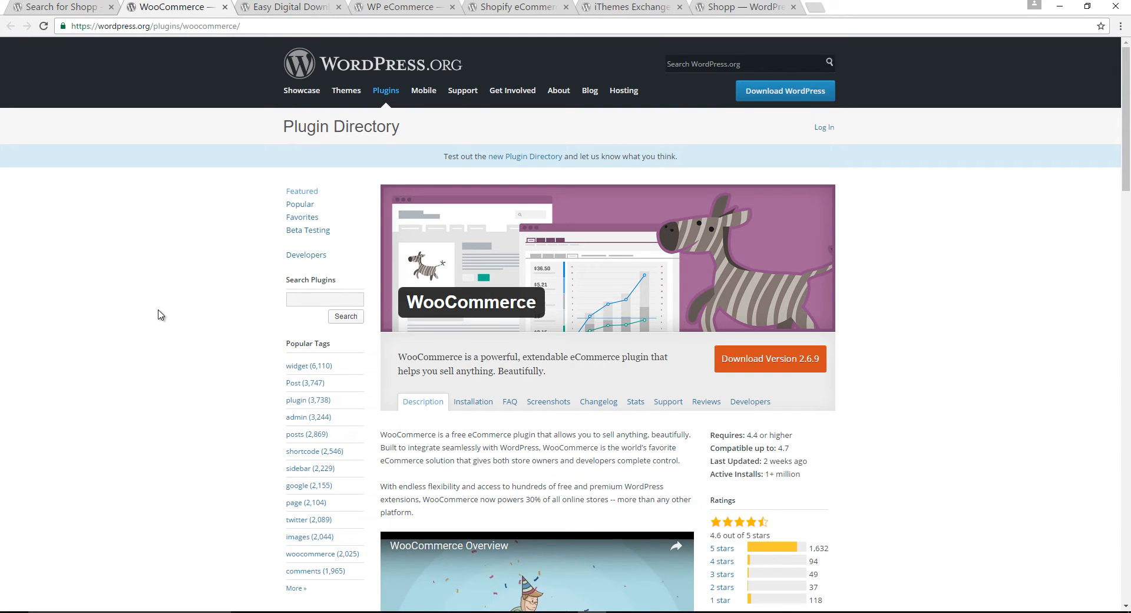
pyautogui.moveTo(373, 316)
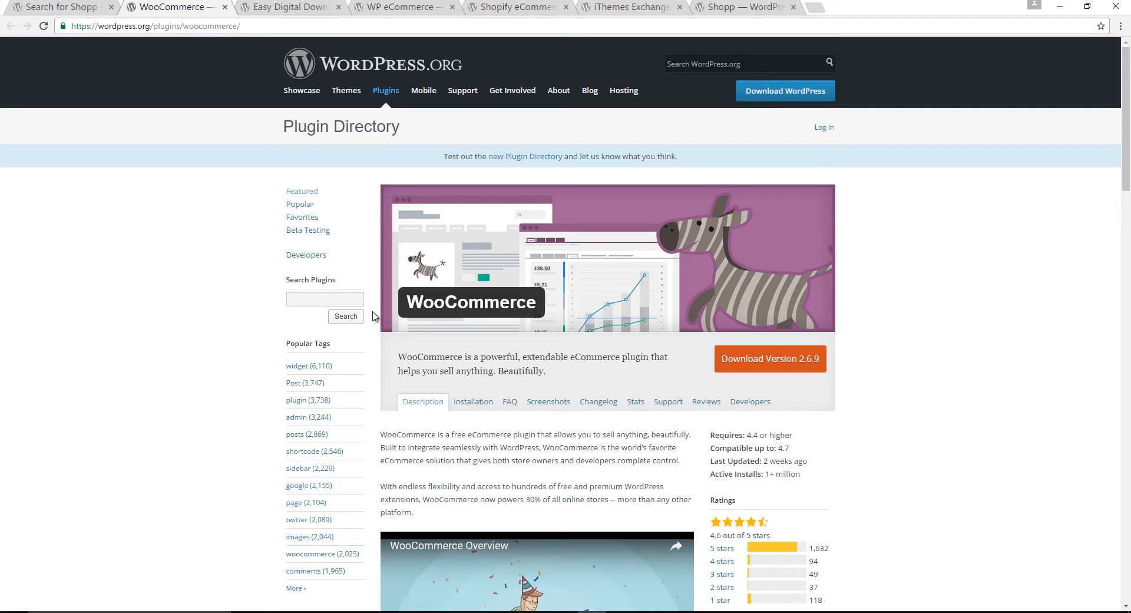
# Review the WooCommerce page, then switch to and skim the Easy Digital Downloads plugin page.
pyautogui.doubleClick(471, 302)
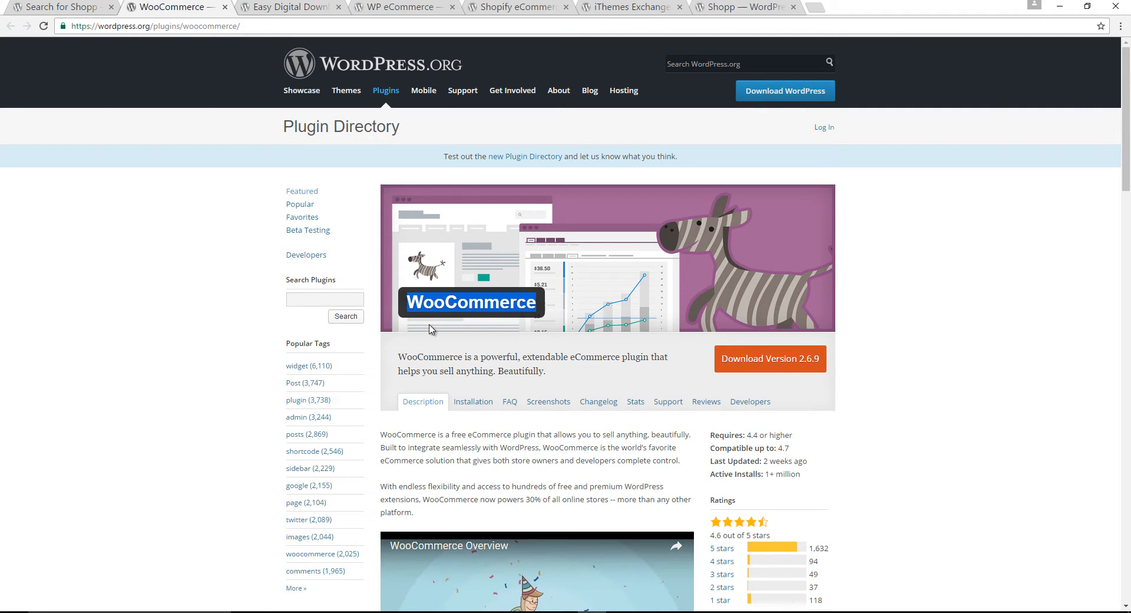
pyautogui.scroll(-3)
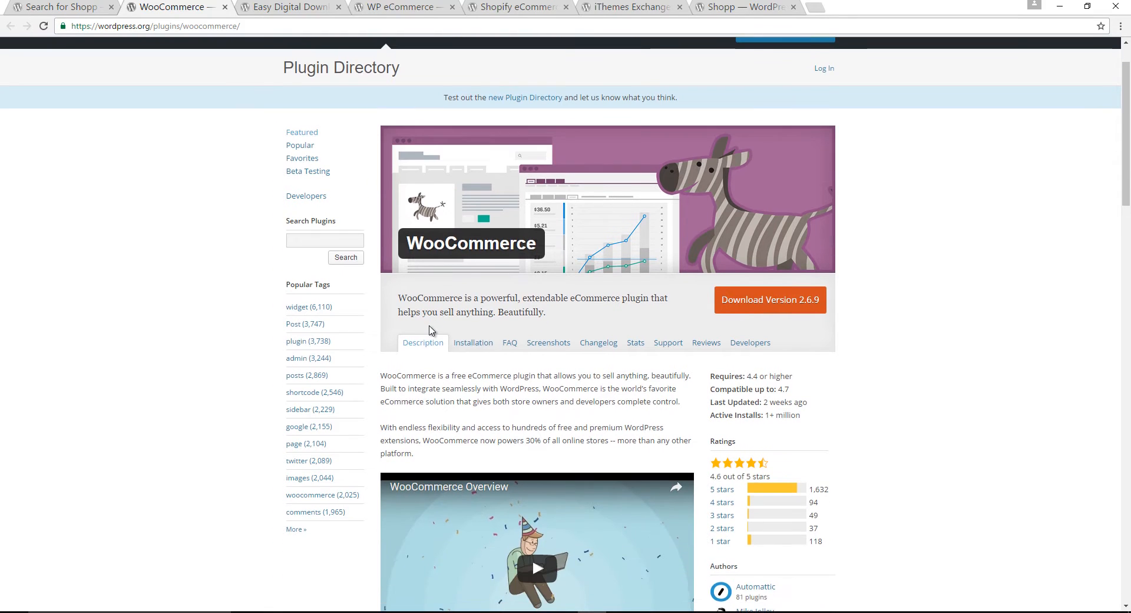
pyautogui.moveTo(774, 425)
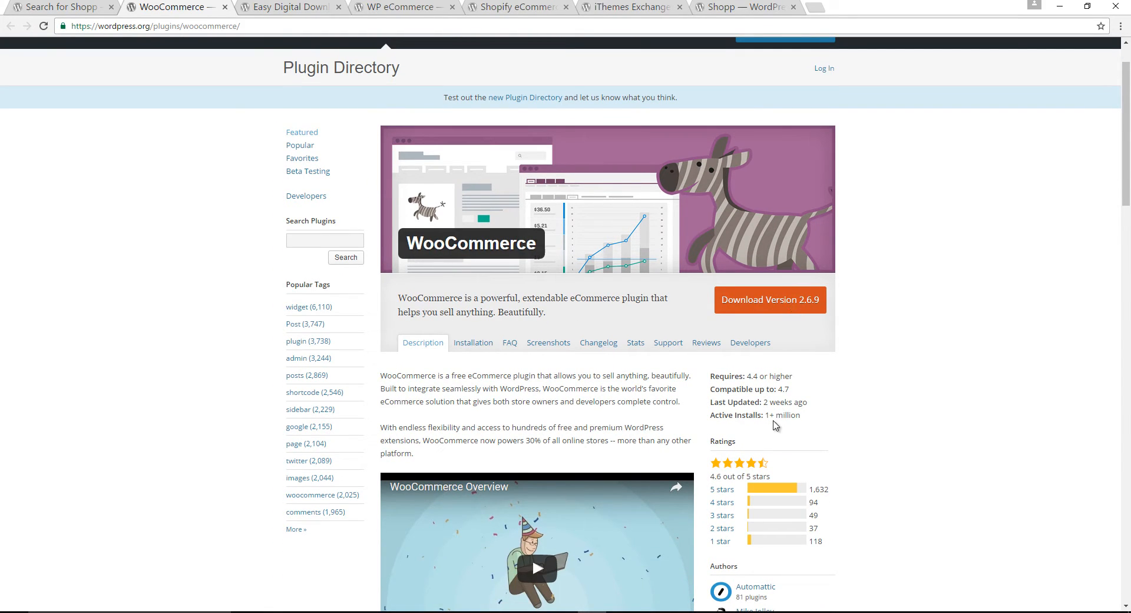
pyautogui.moveTo(805, 421)
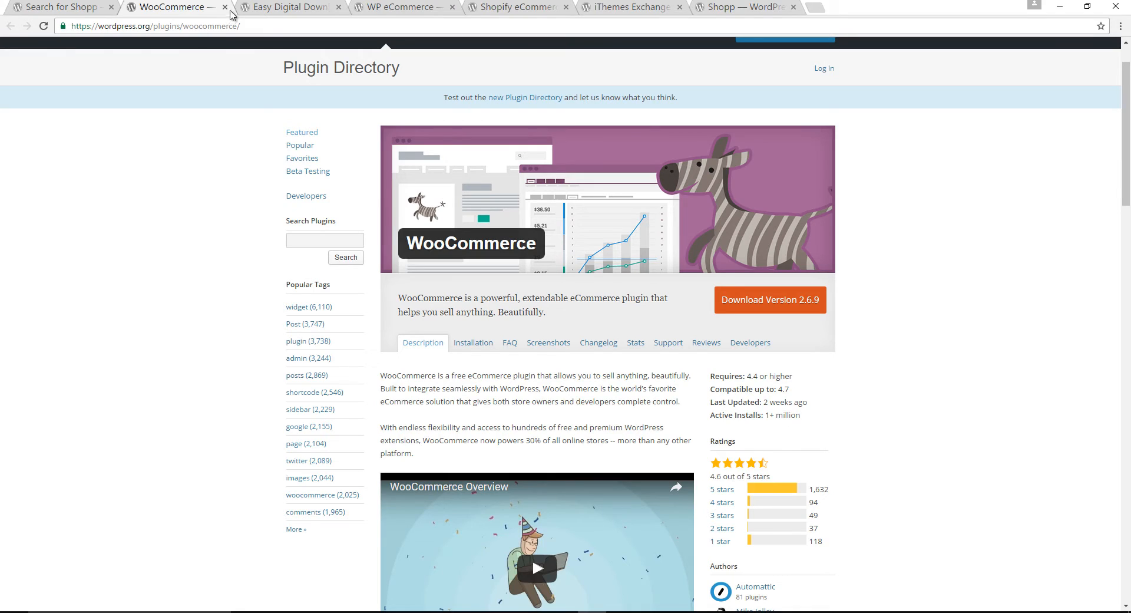
pyautogui.click(289, 7)
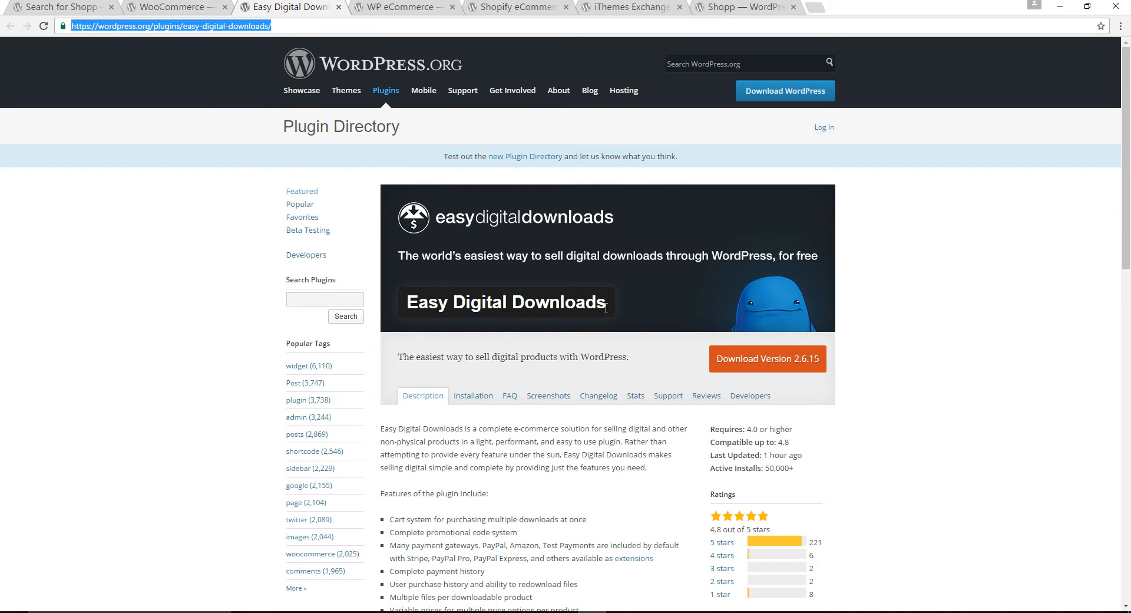
pyautogui.scroll(-3)
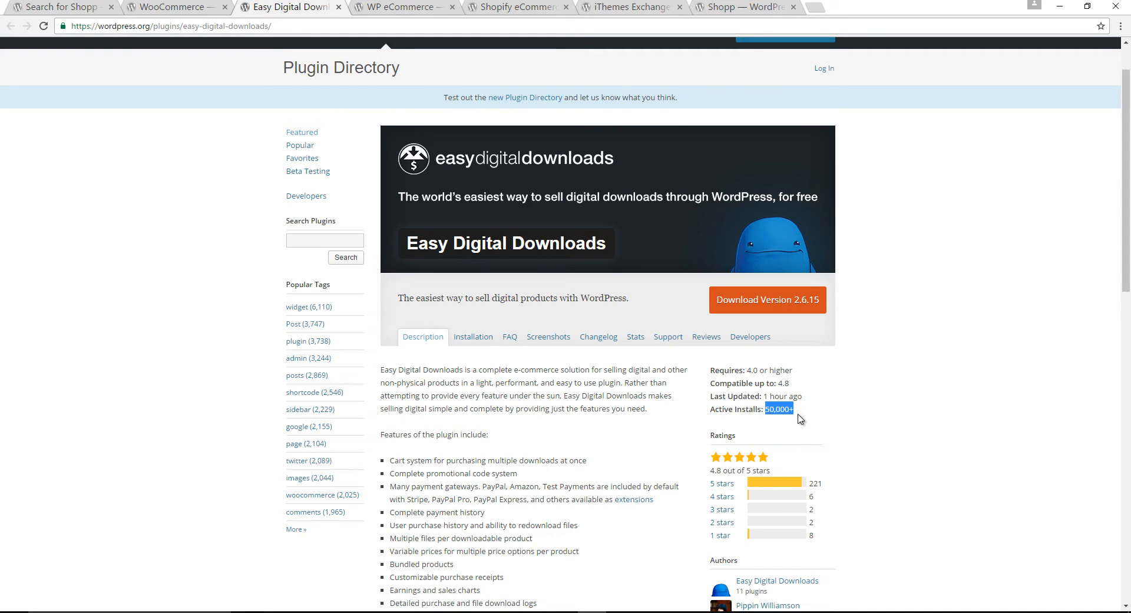
# Review the WP eCommerce plugin page, then switch to the iThemes Exchange plugin page.
pyautogui.click(393, 7)
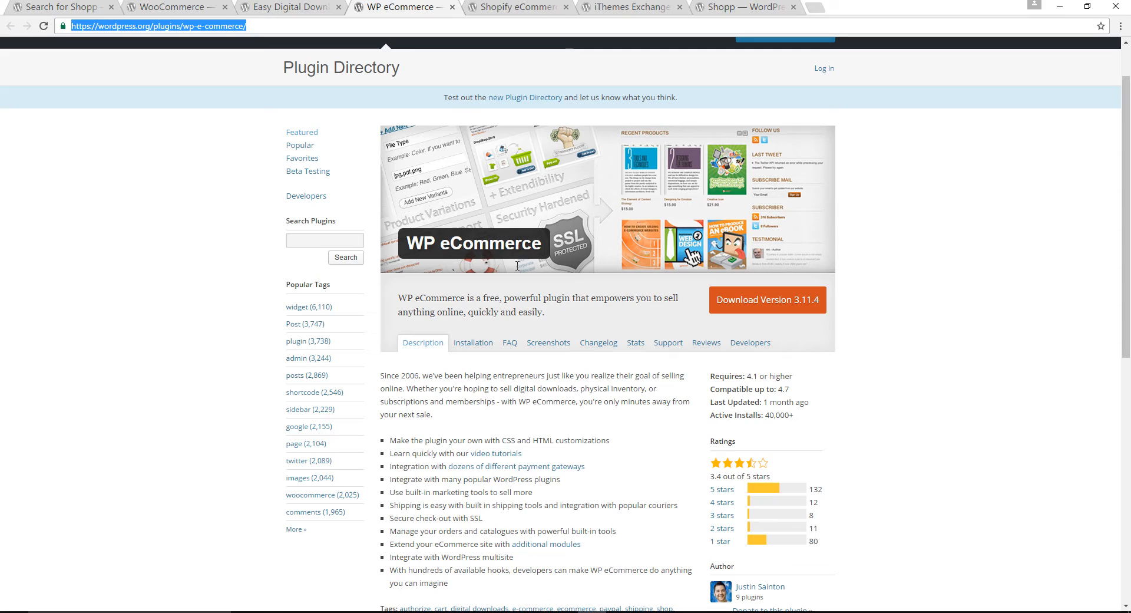
pyautogui.doubleClick(747, 415)
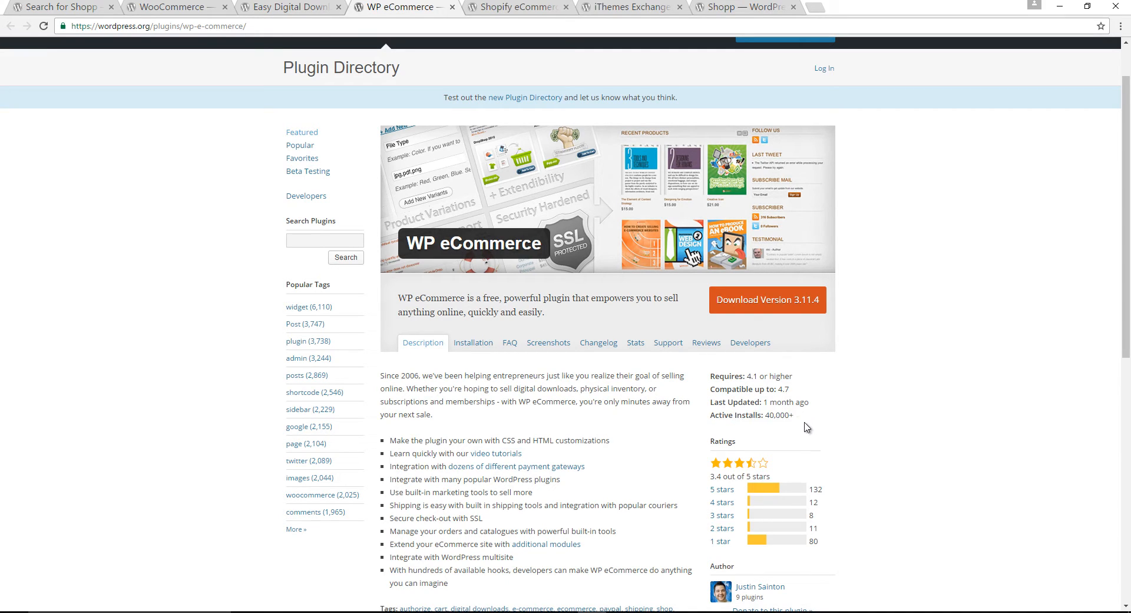
pyautogui.moveTo(766, 403)
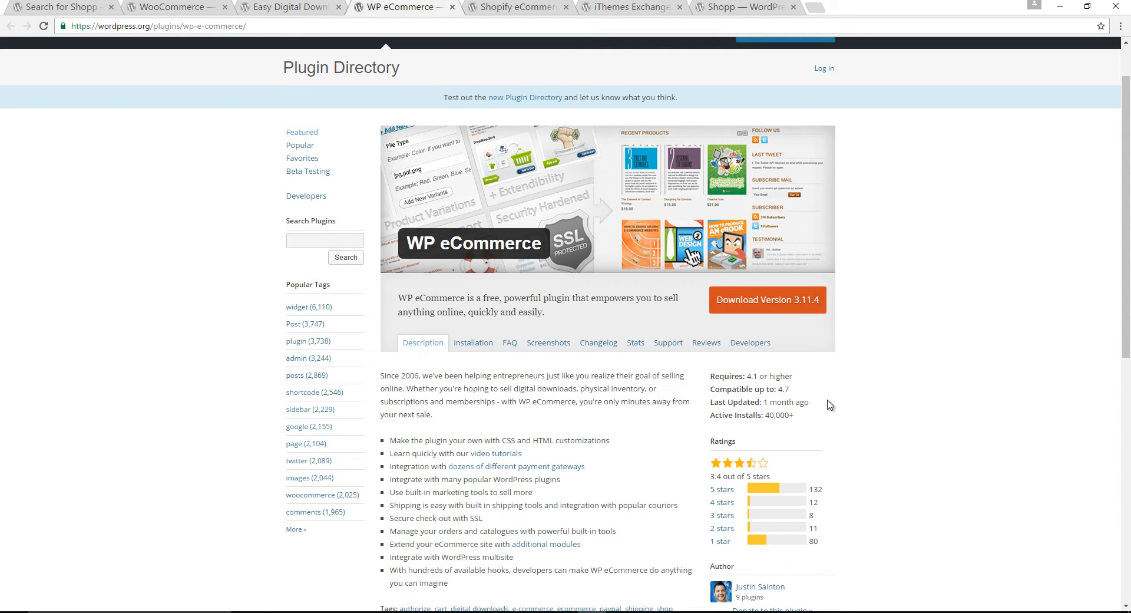
pyautogui.click(516, 7)
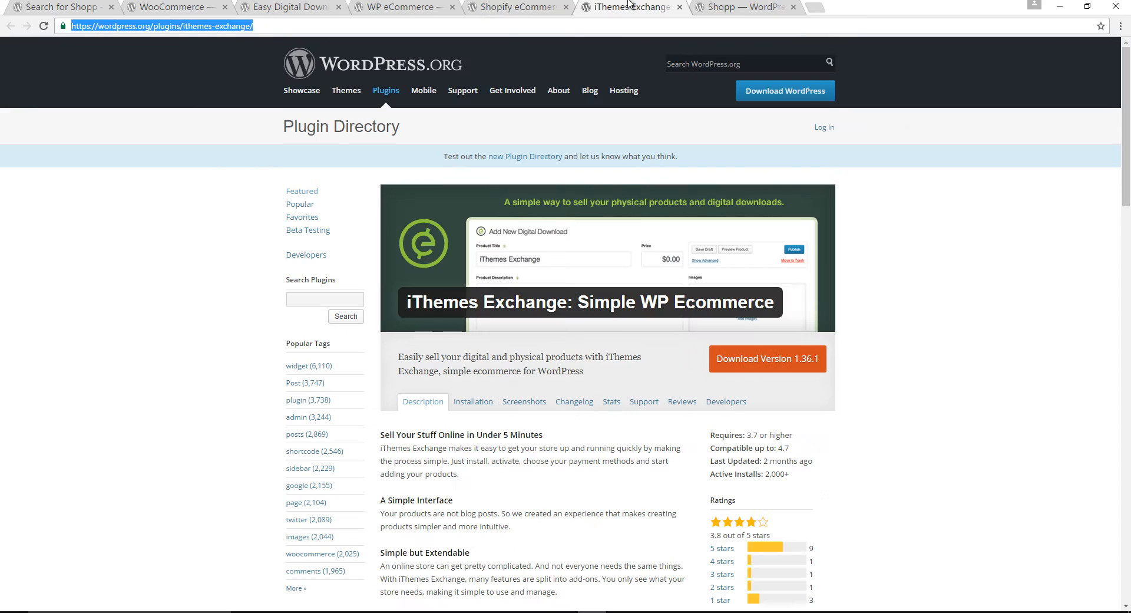
pyautogui.moveTo(483, 320)
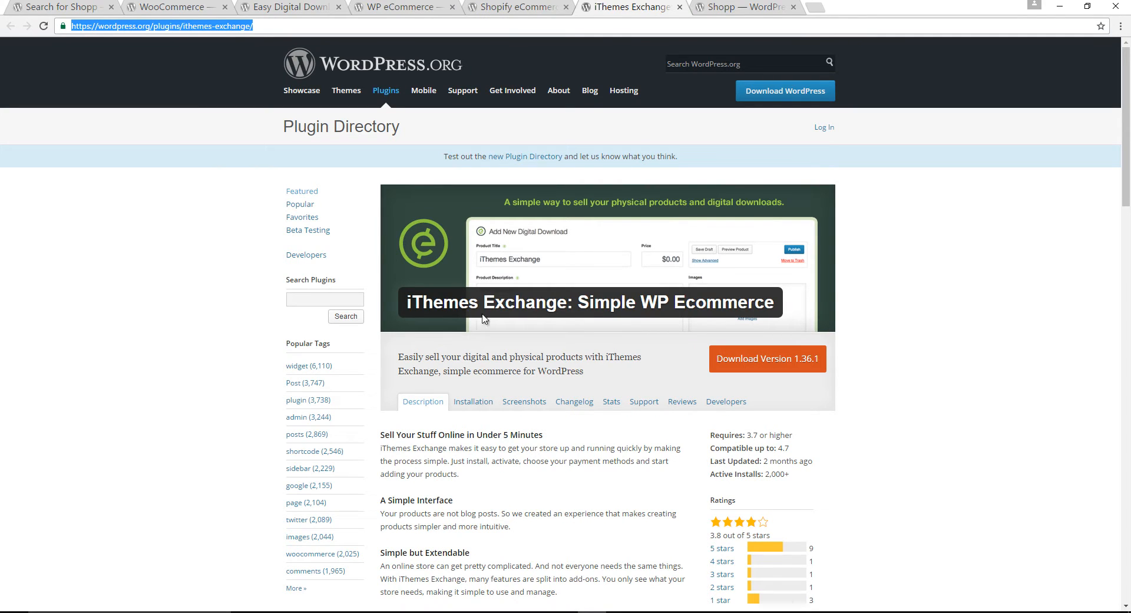
pyautogui.moveTo(581, 355)
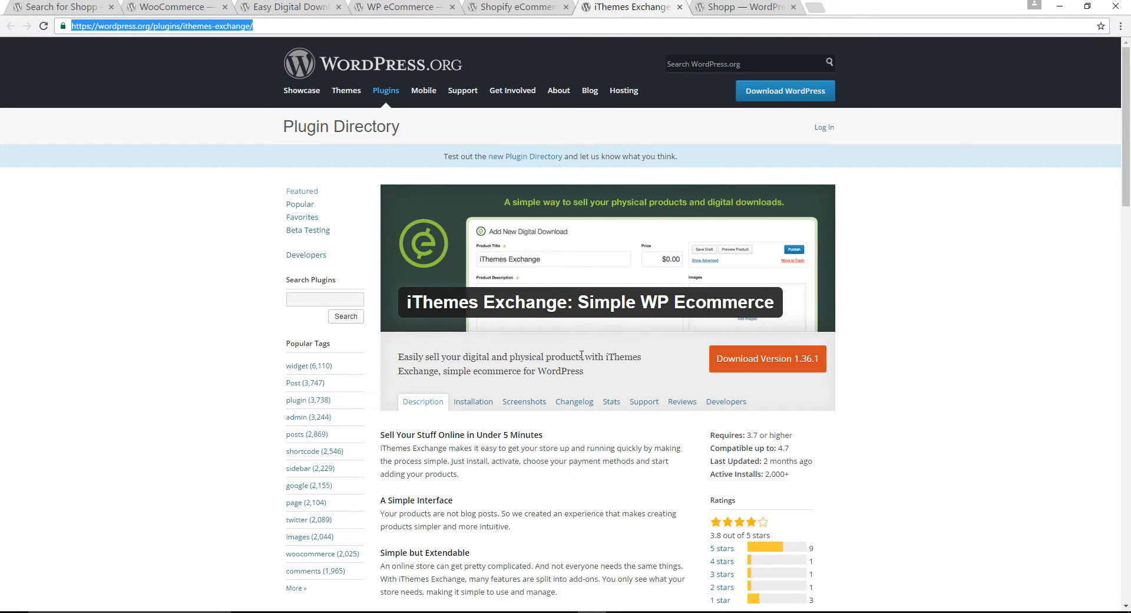
# Skim the iThemes Exchange page, then bring up the Shopp plugin page at its top.
pyautogui.scroll(-3)
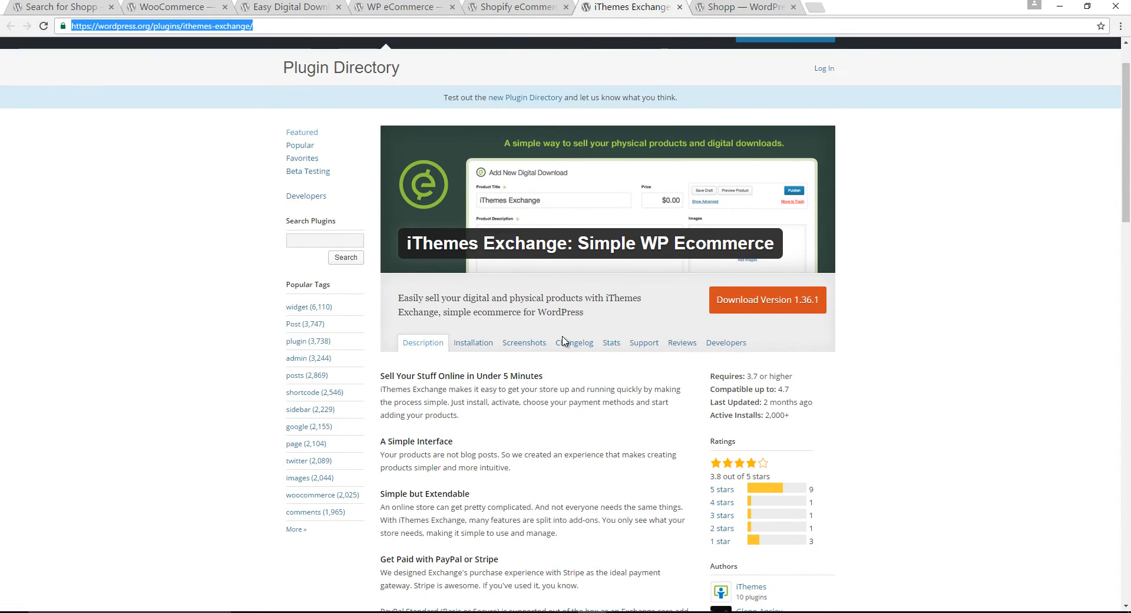
pyautogui.click(746, 9)
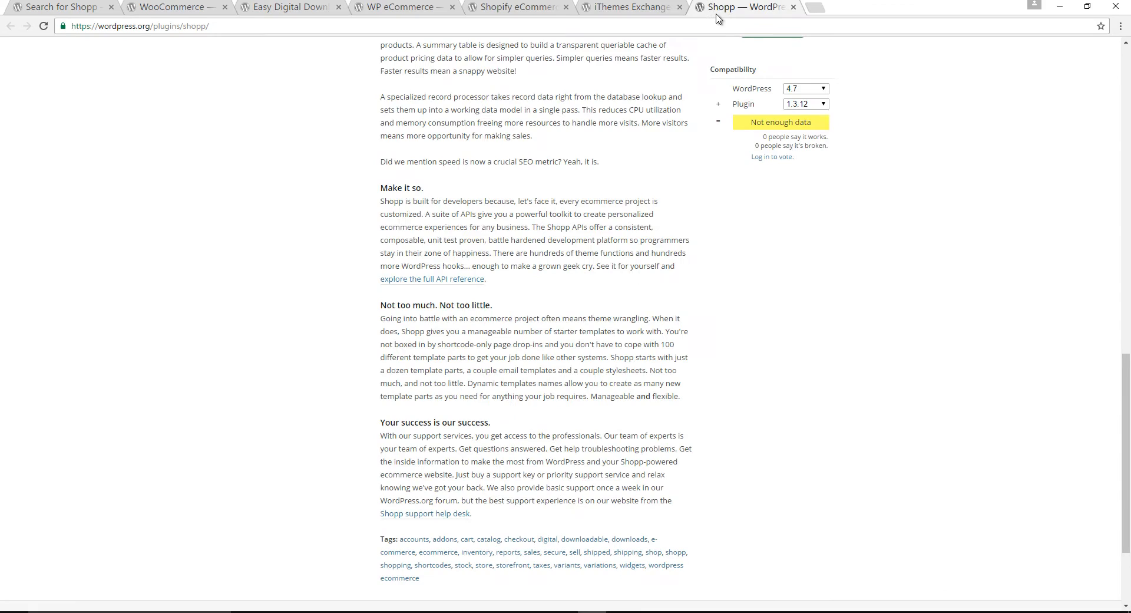
pyautogui.scroll(3)
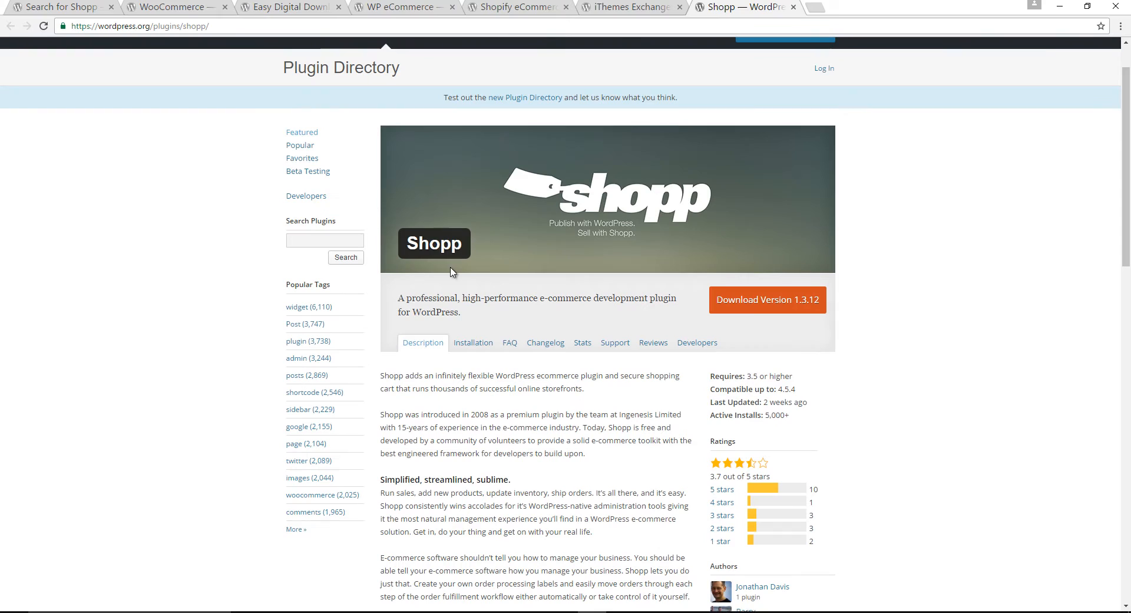
pyautogui.moveTo(542, 321)
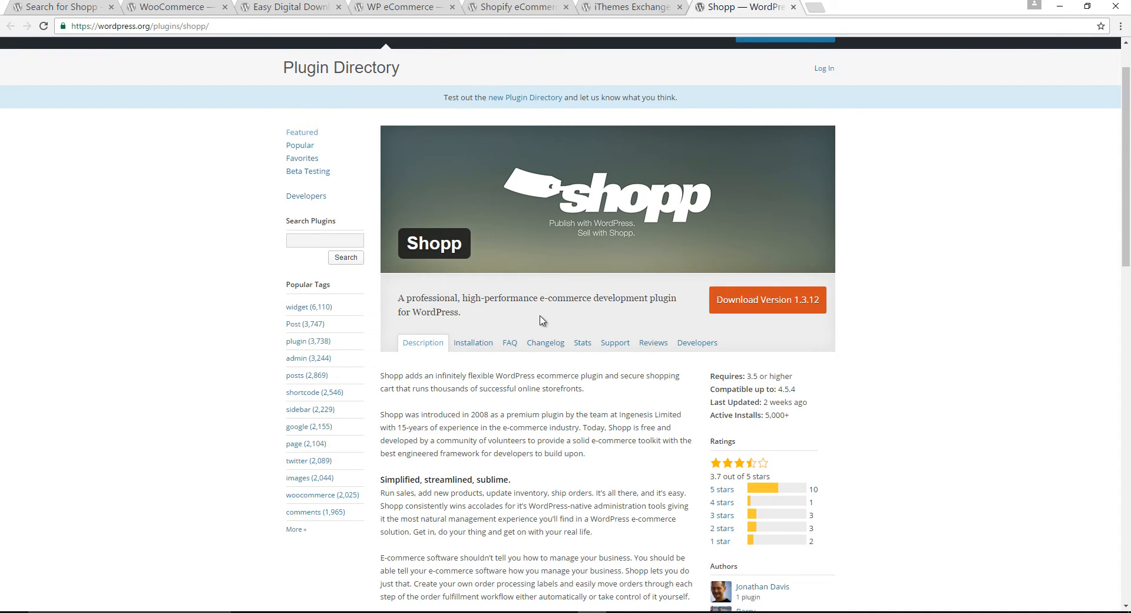
pyautogui.moveTo(690, 315)
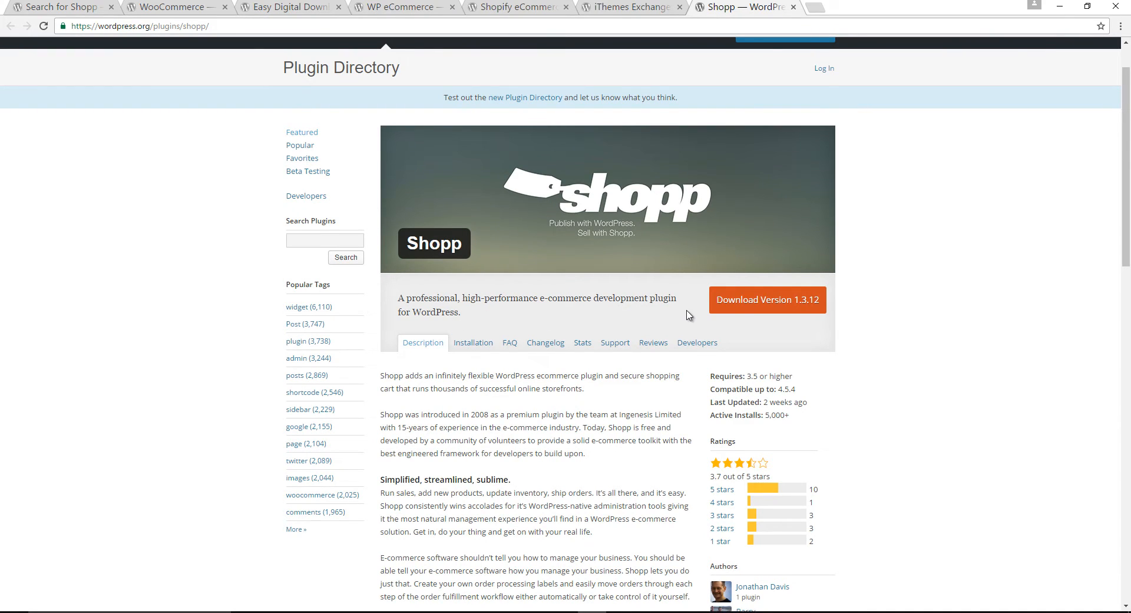
pyautogui.moveTo(662, 320)
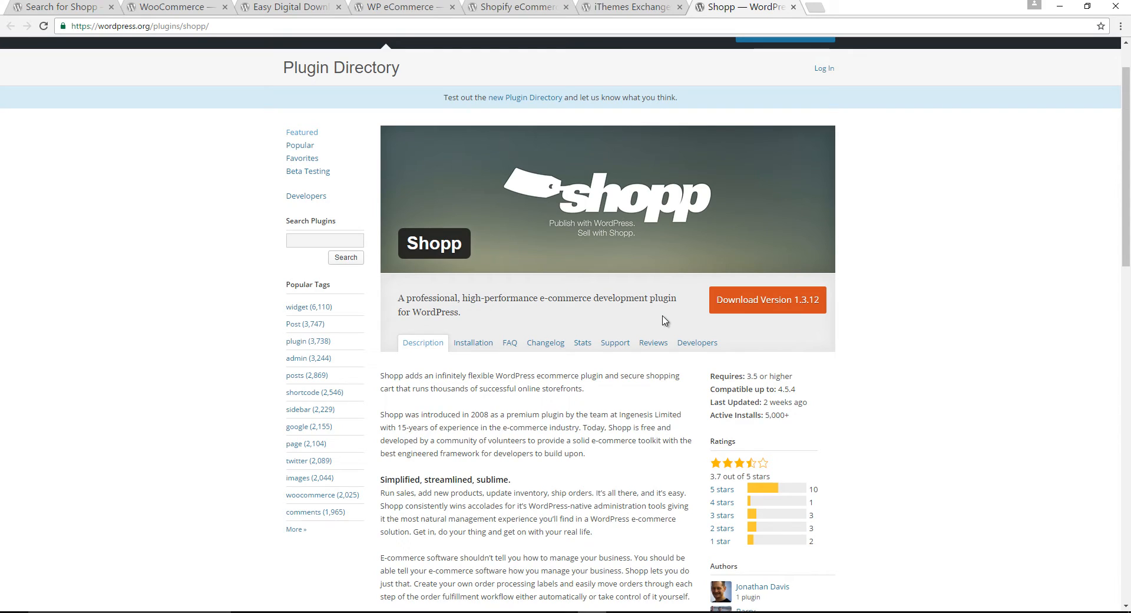
pyautogui.moveTo(754, 393)
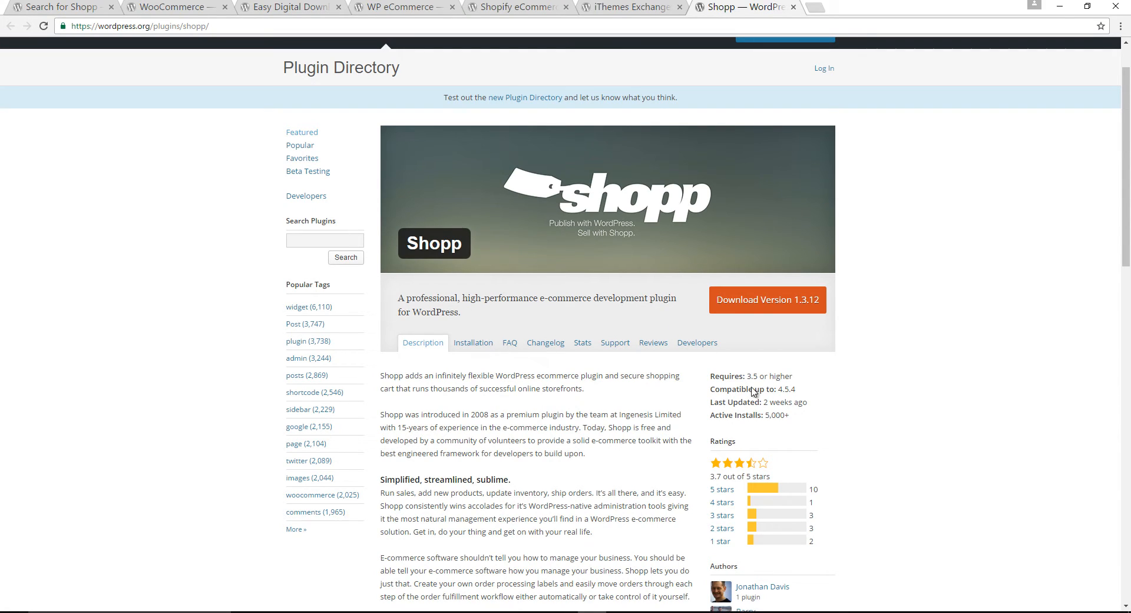
pyautogui.moveTo(777, 415)
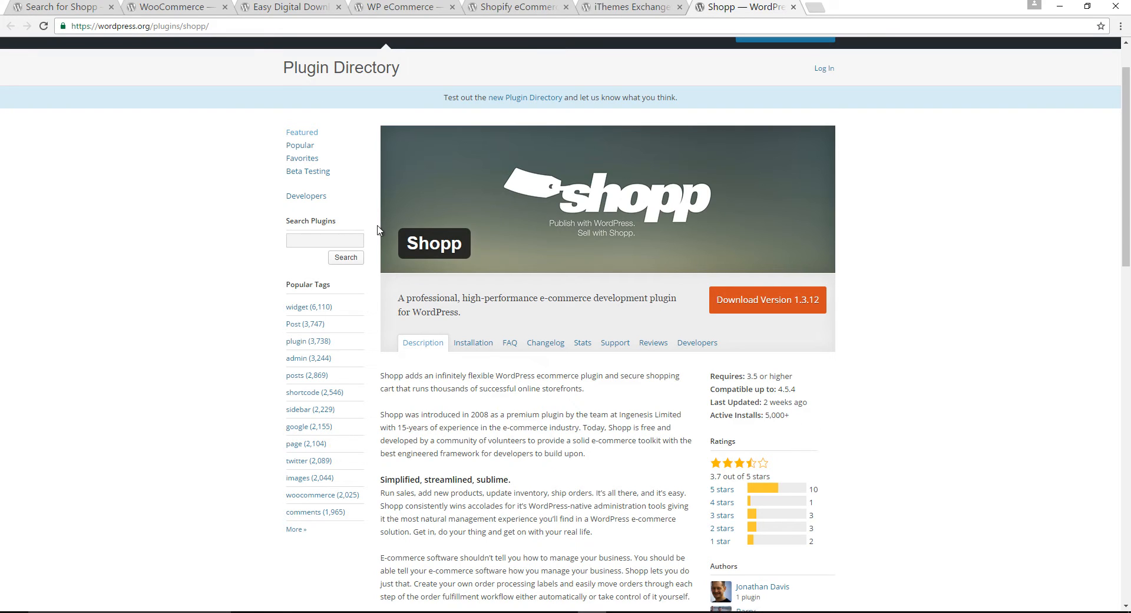
# Return to the WooCommerce plugin page and select its plugin name.
pyautogui.click(173, 7)
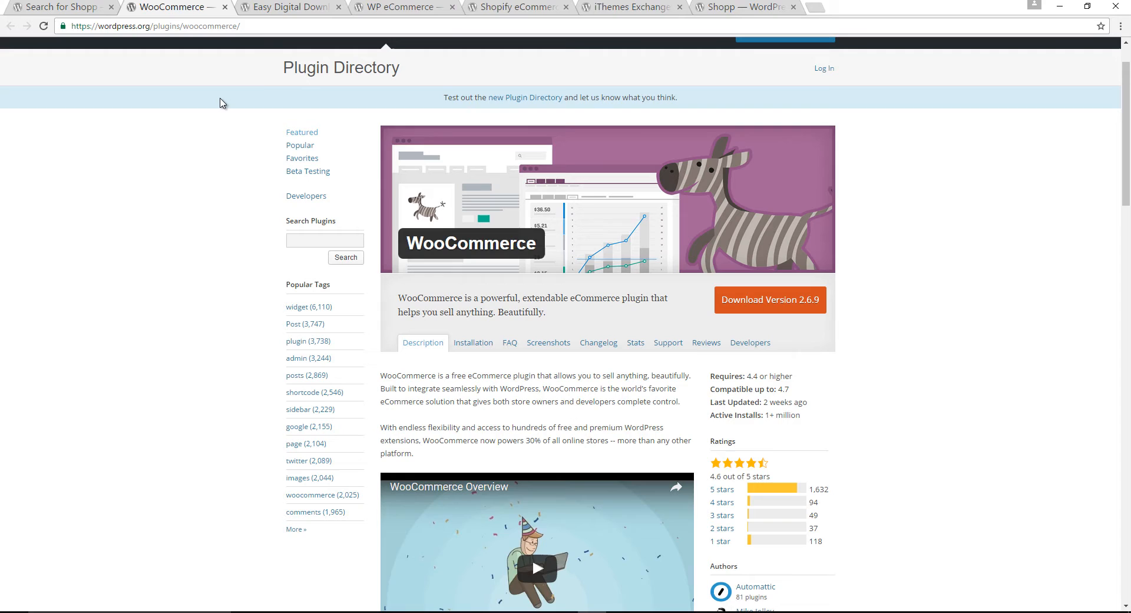
pyautogui.moveTo(465, 262)
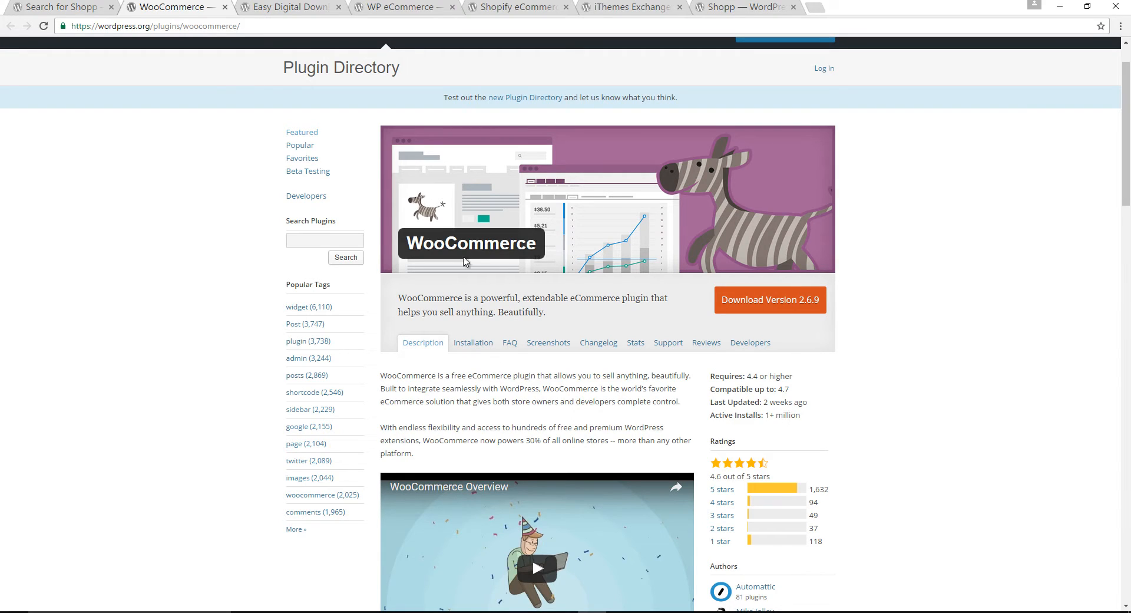
pyautogui.doubleClick(470, 242)
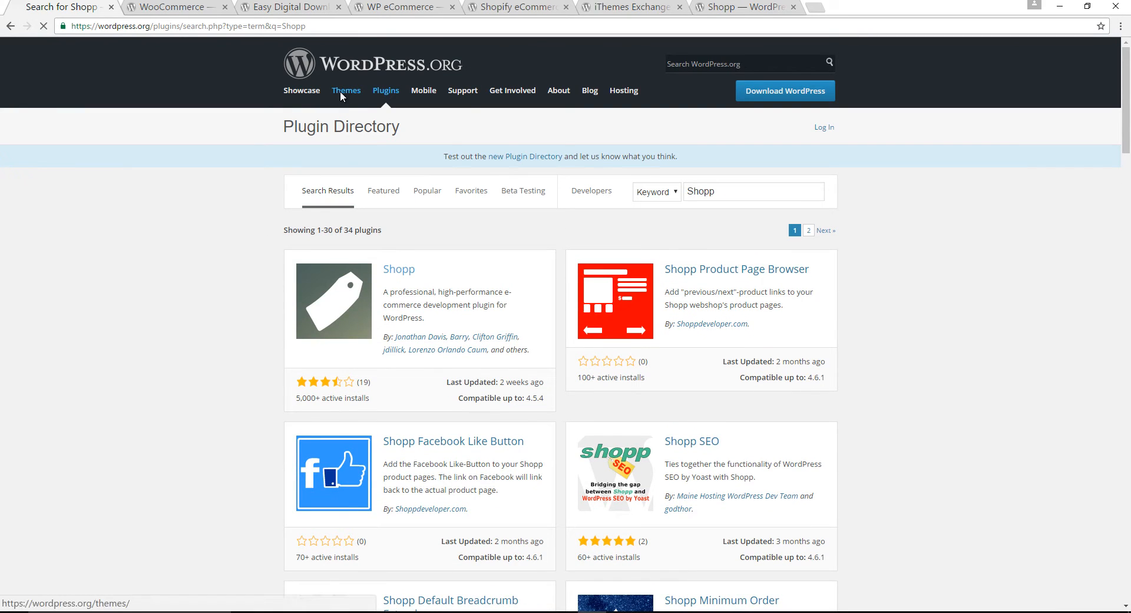
# Search the WordPress.org Theme Directory for 'woo' and browse the WooCommerce theme results.
pyautogui.click(345, 91)
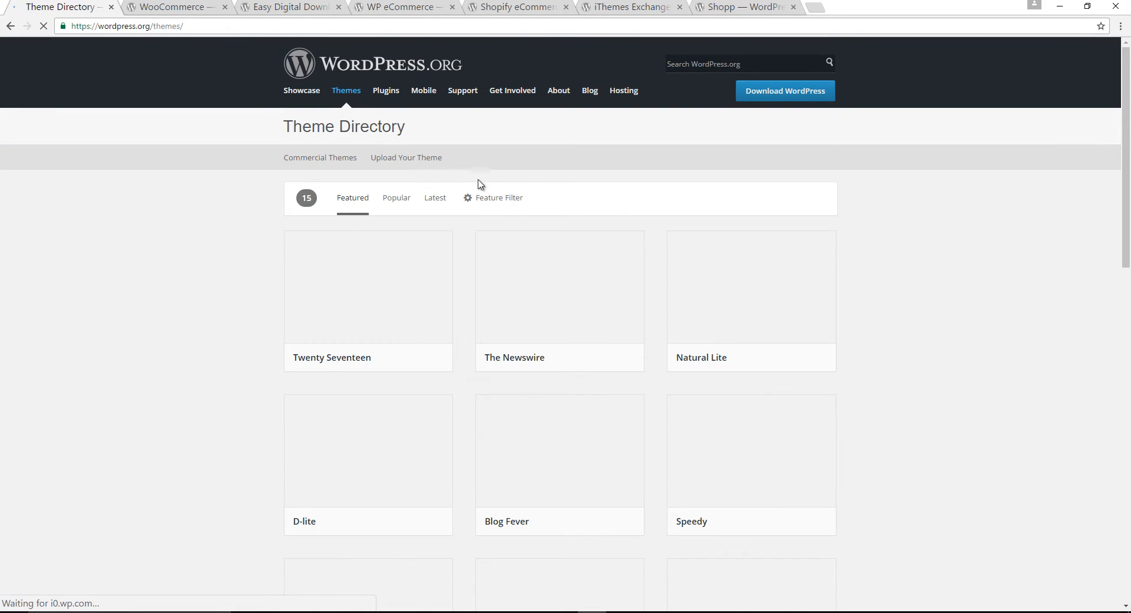
pyautogui.write('woocommerce')
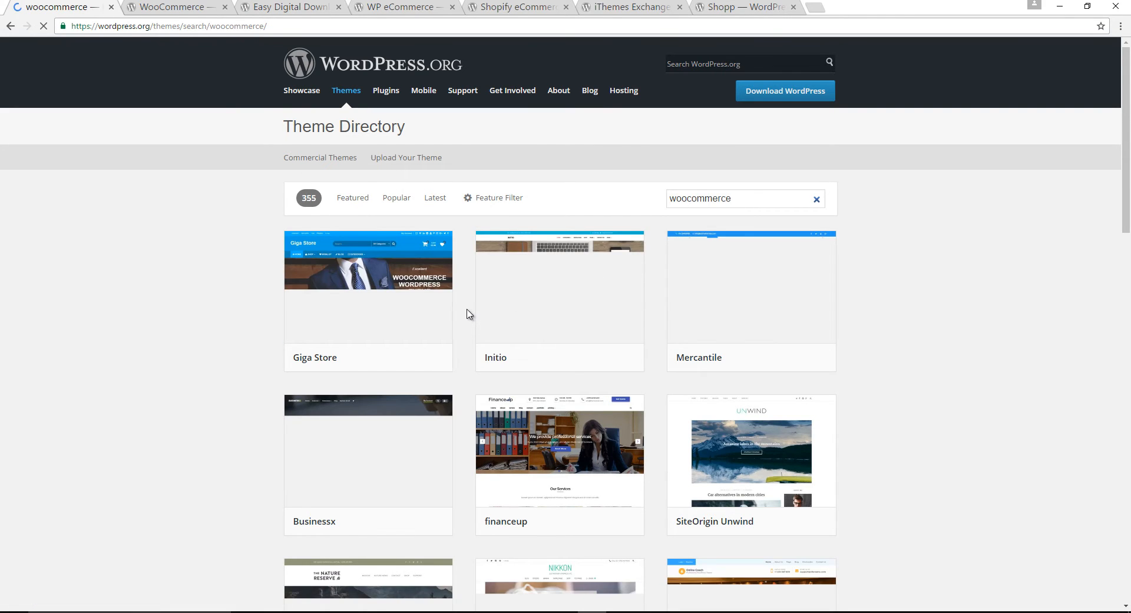
pyautogui.scroll(-3)
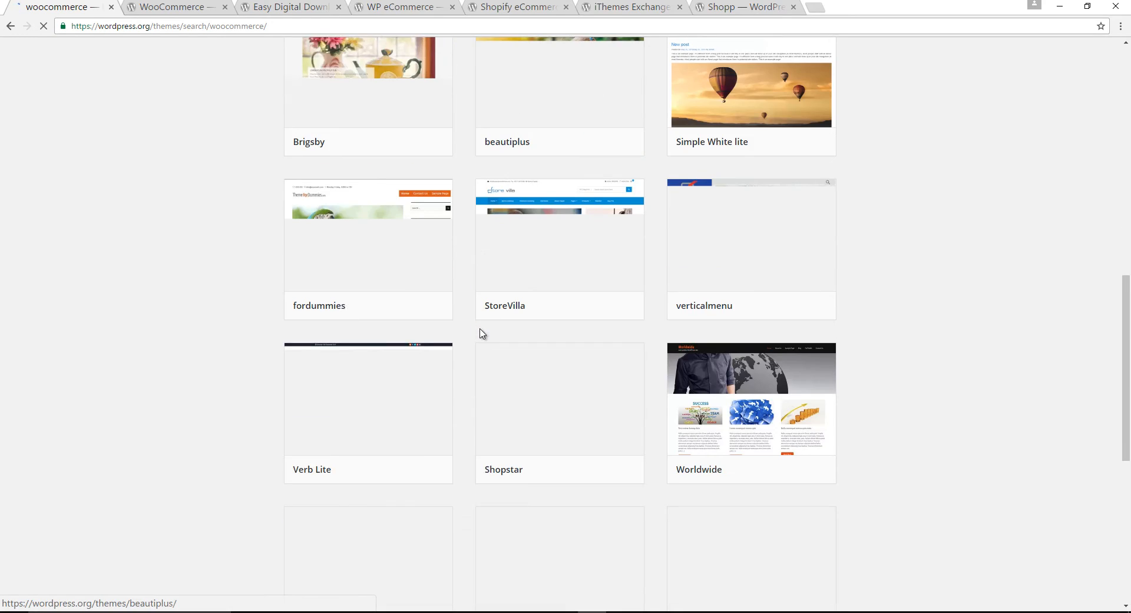
pyautogui.scroll(-3)
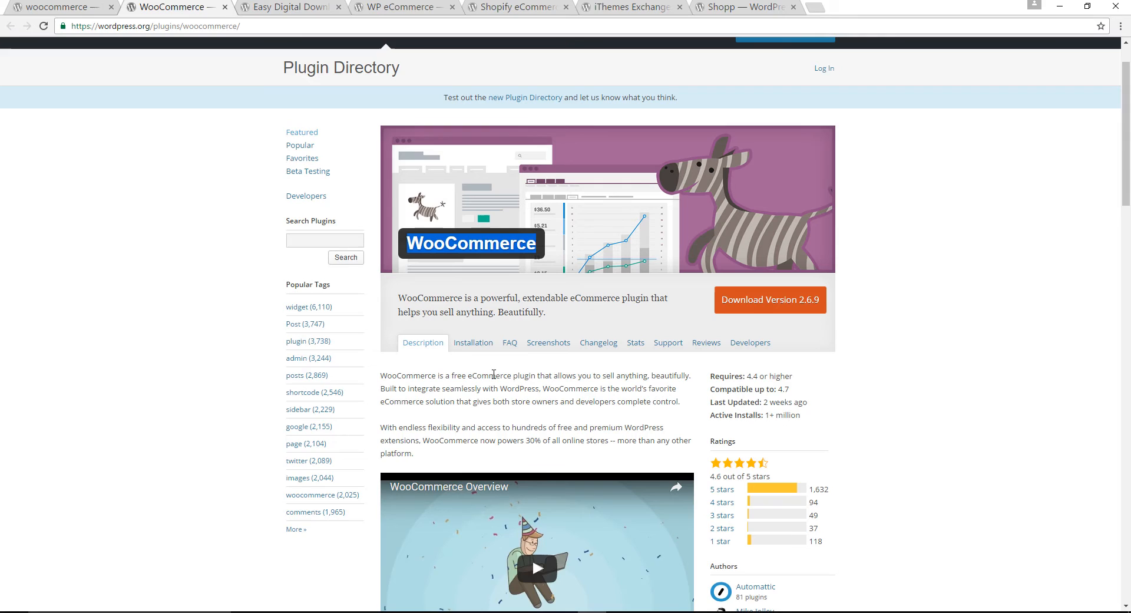
pyautogui.scroll(-3)
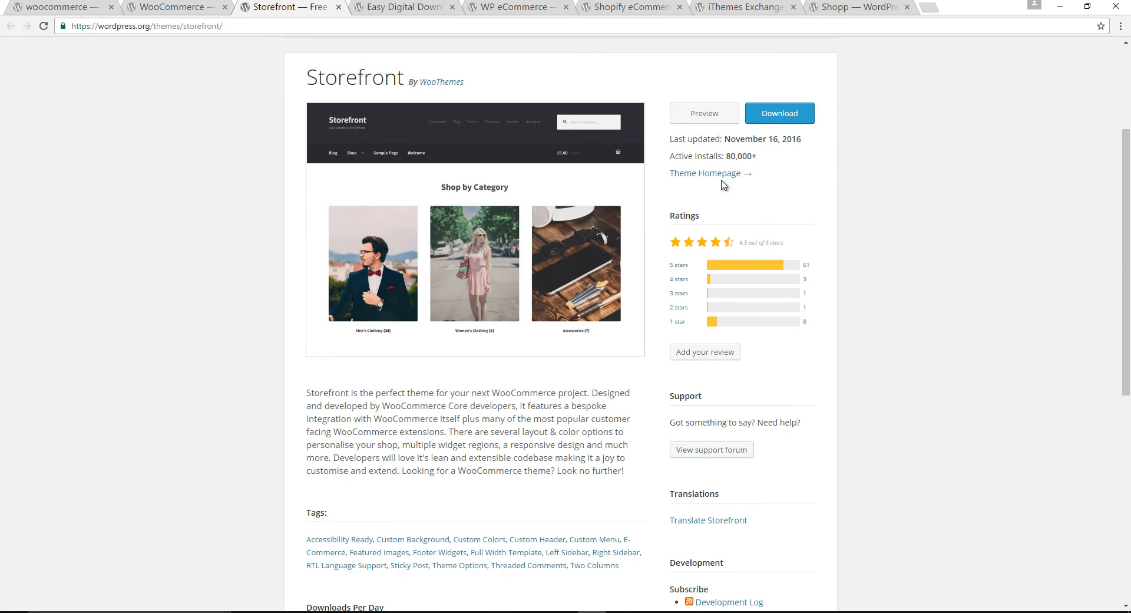
# Visit the Storefront theme's official homepage on WooCommerce.com and check its Themes menu.
pyautogui.click(705, 172)
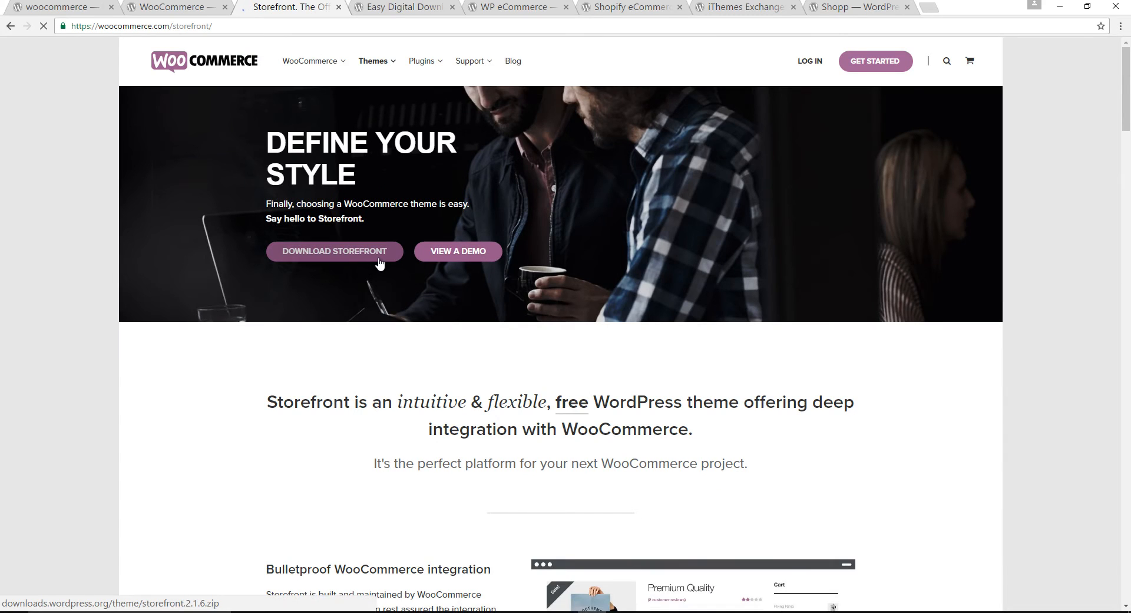
pyautogui.click(374, 60)
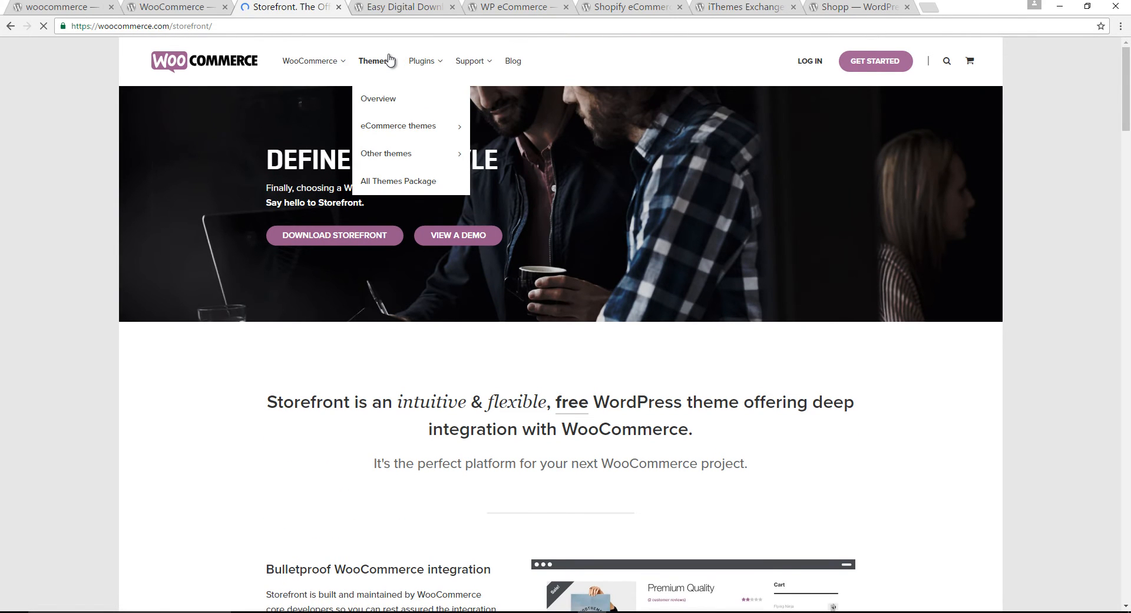
pyautogui.moveTo(387, 153)
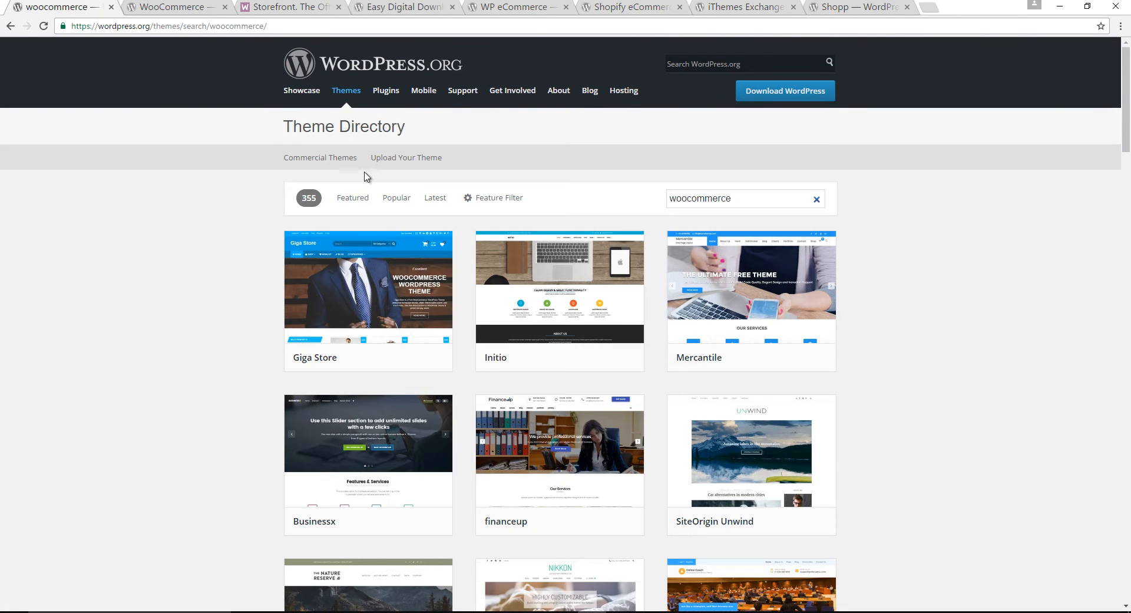
# Search the Plugin Directory for 'woocommerce plugin' and browse the 1,000+ results.
pyautogui.click(386, 91)
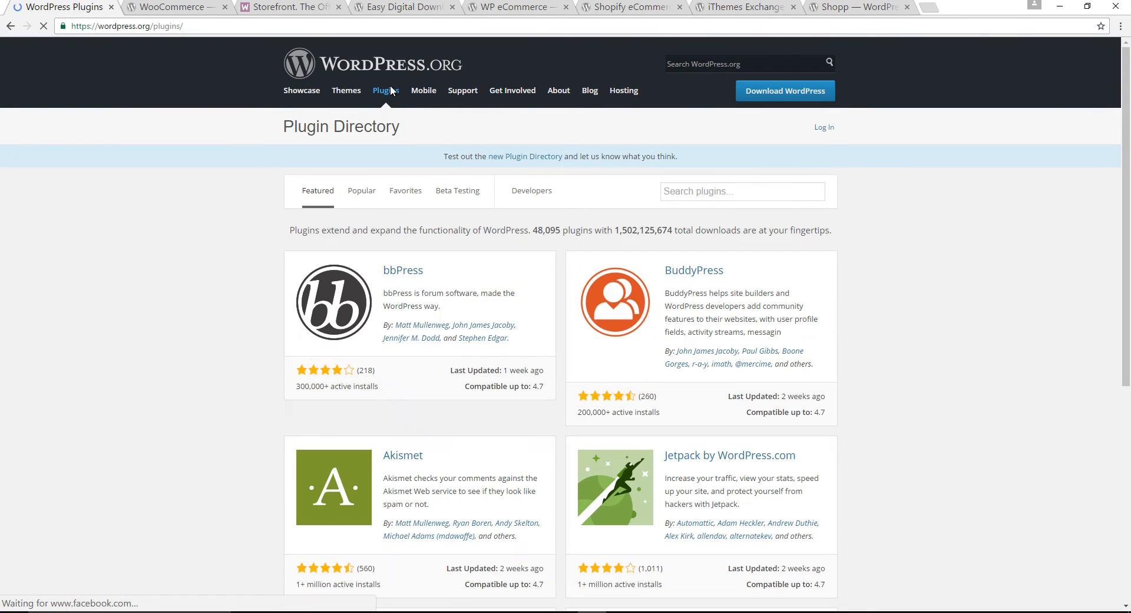
pyautogui.click(742, 191)
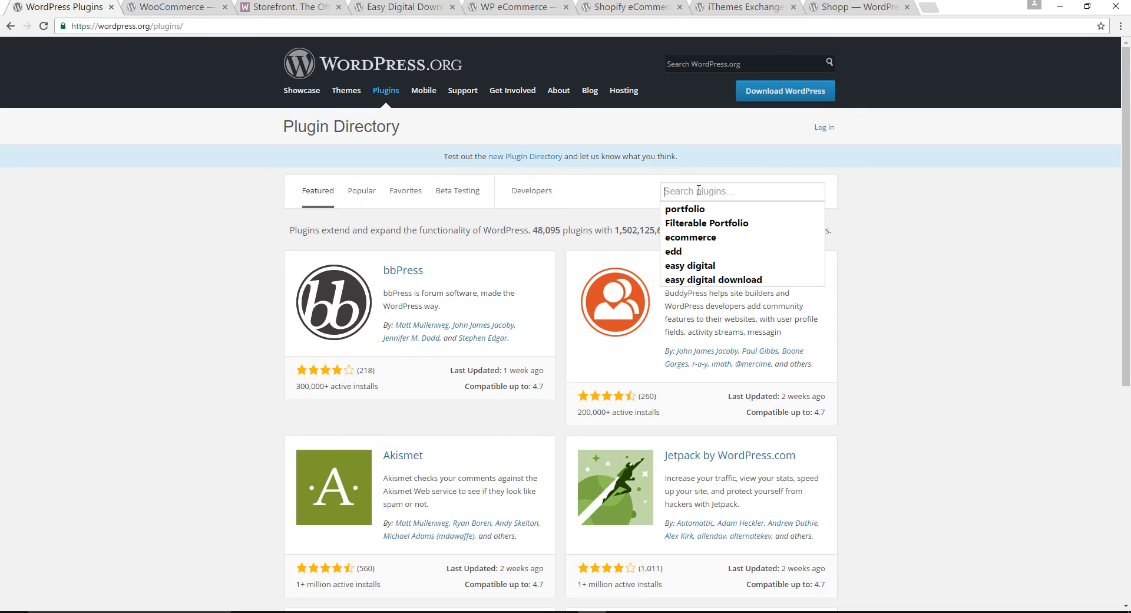
pyautogui.write('woocommerce plugin')
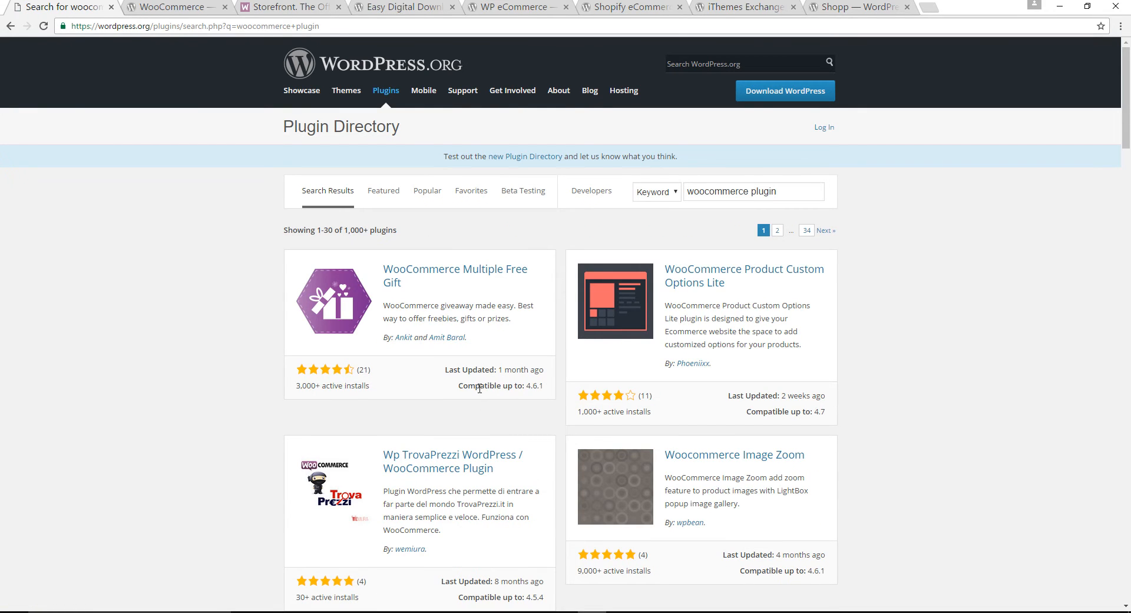
pyautogui.scroll(-3)
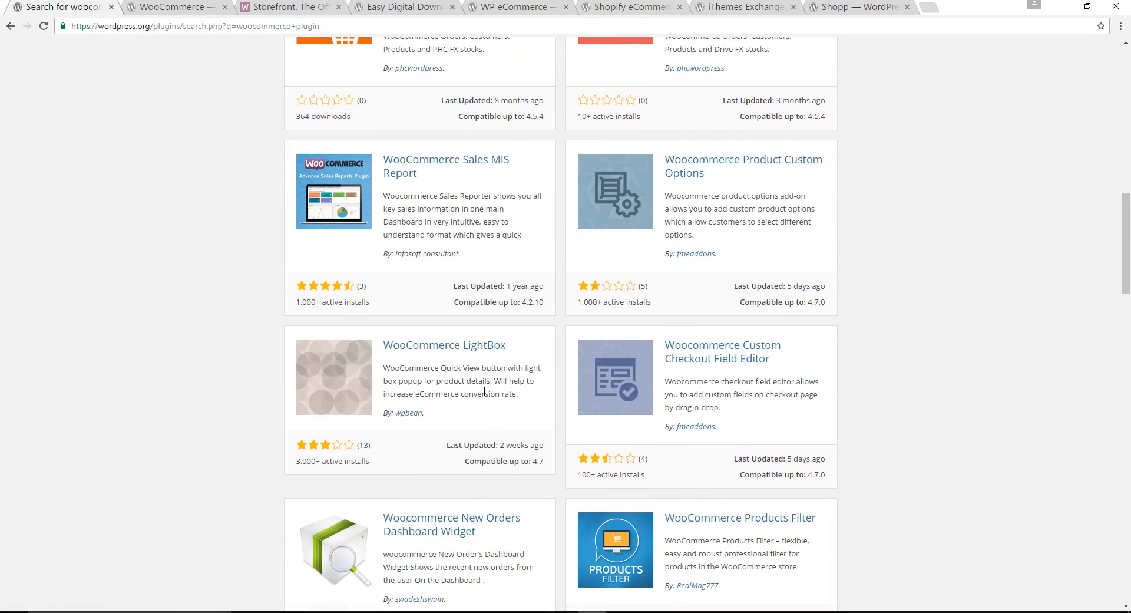
pyautogui.scroll(-3)
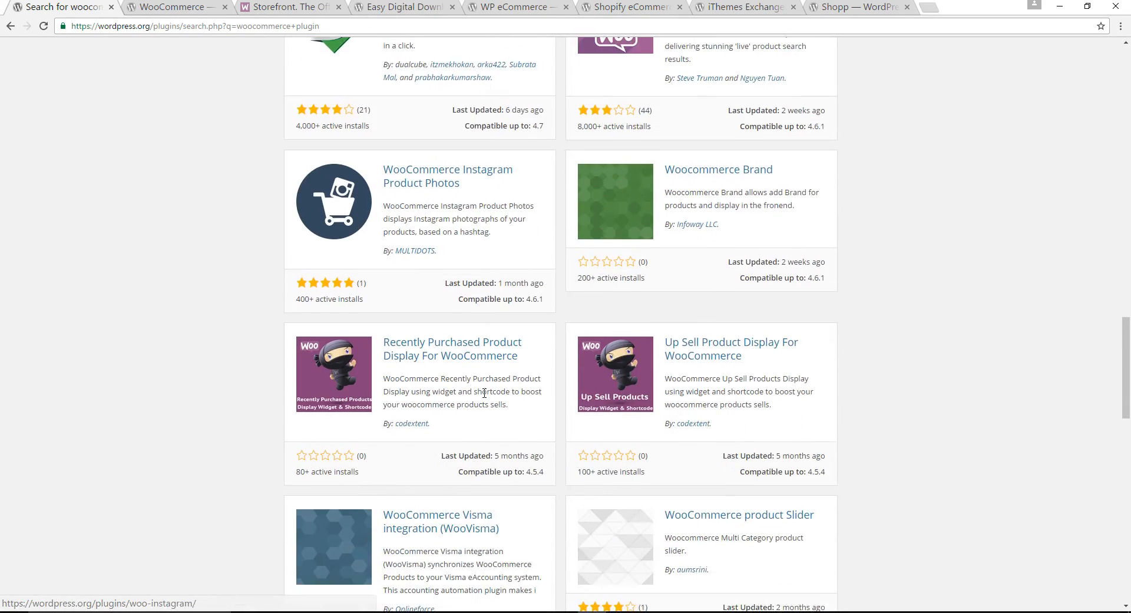
pyautogui.scroll(-3)
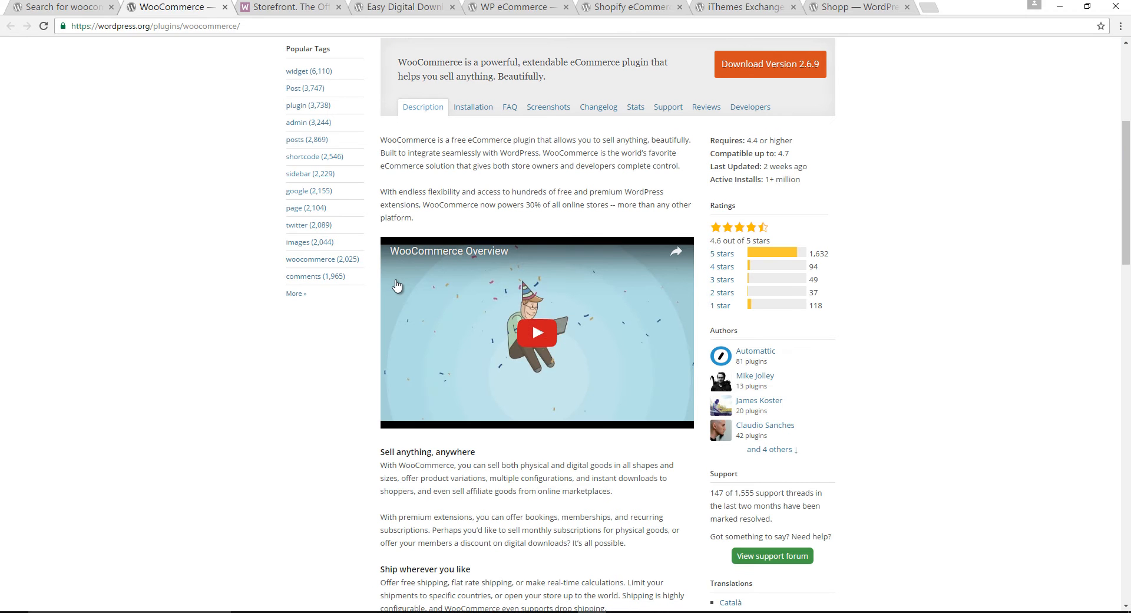
# Read down through the WooCommerce plugin description, developer features and recommended extensions.
pyautogui.scroll(-3)
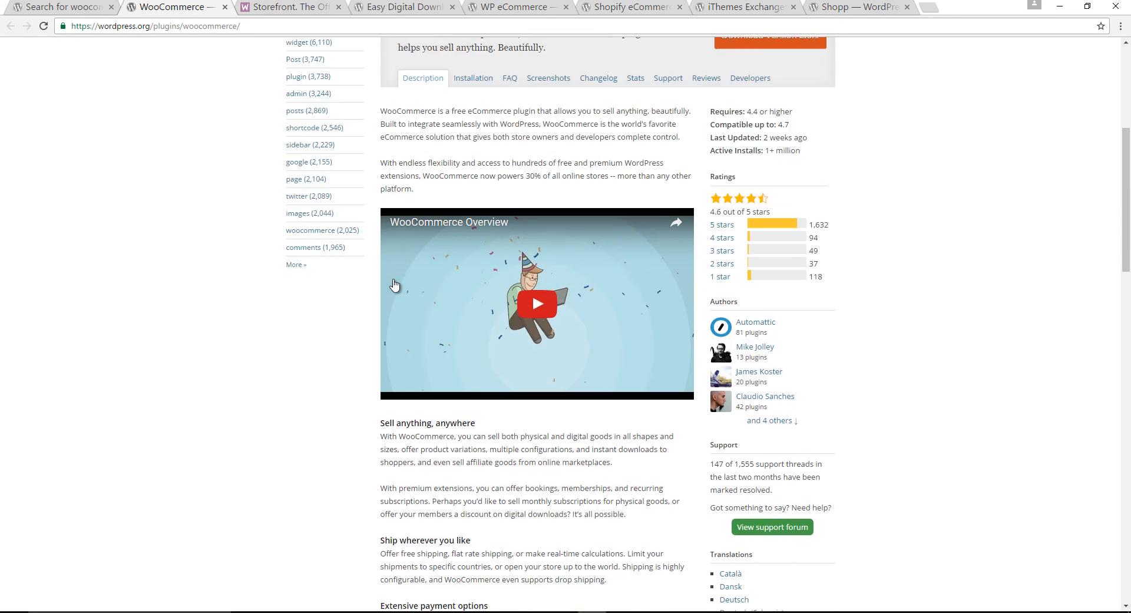
pyautogui.scroll(-3)
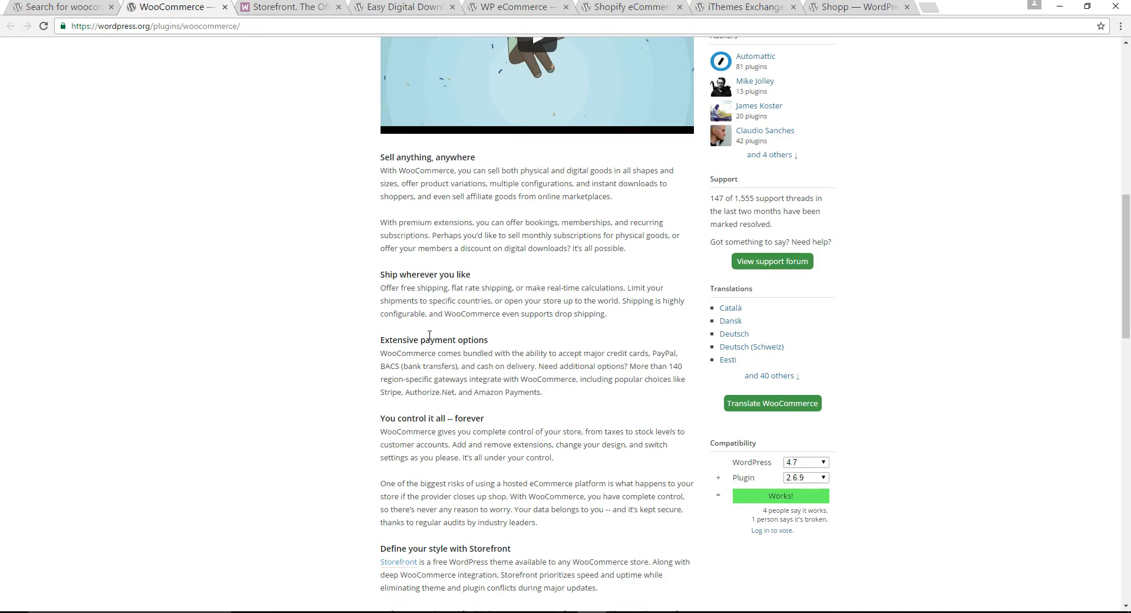
pyautogui.scroll(-3)
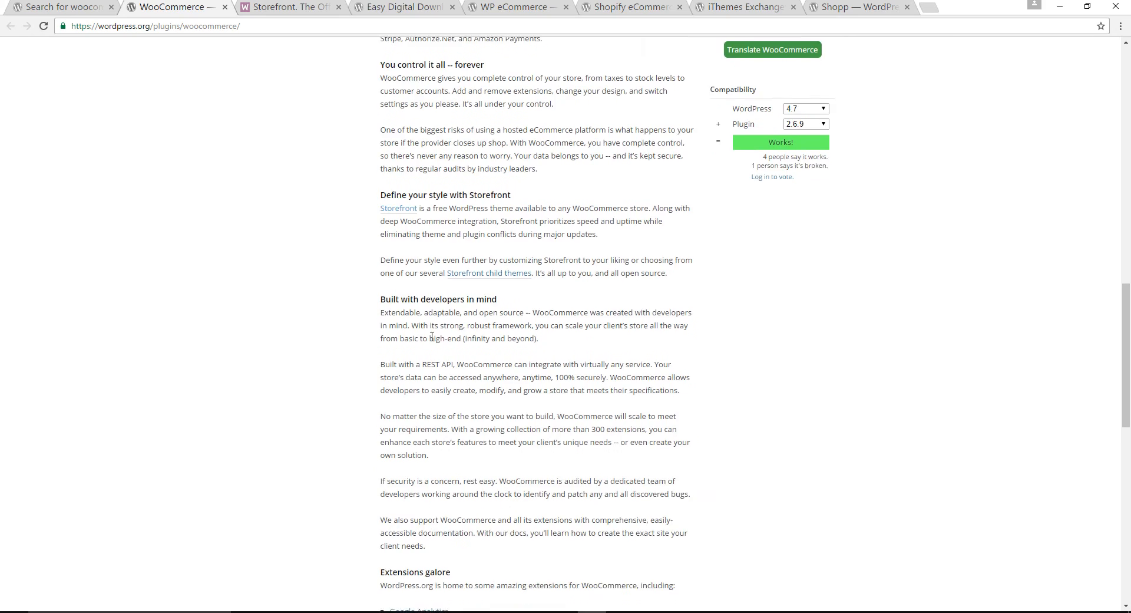
pyautogui.scroll(-3)
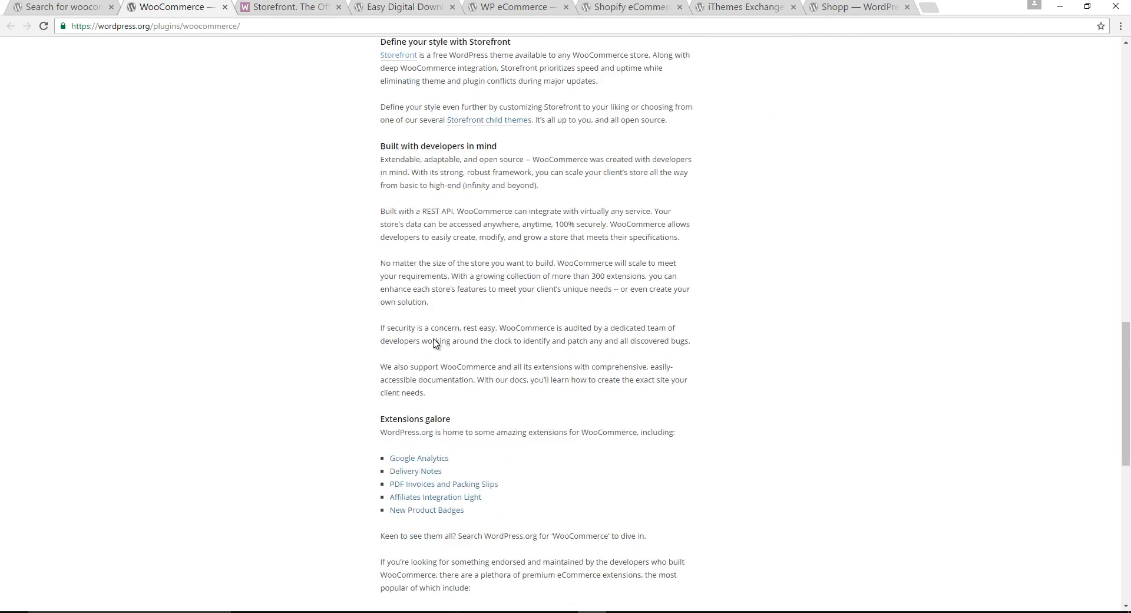
pyautogui.scroll(-3)
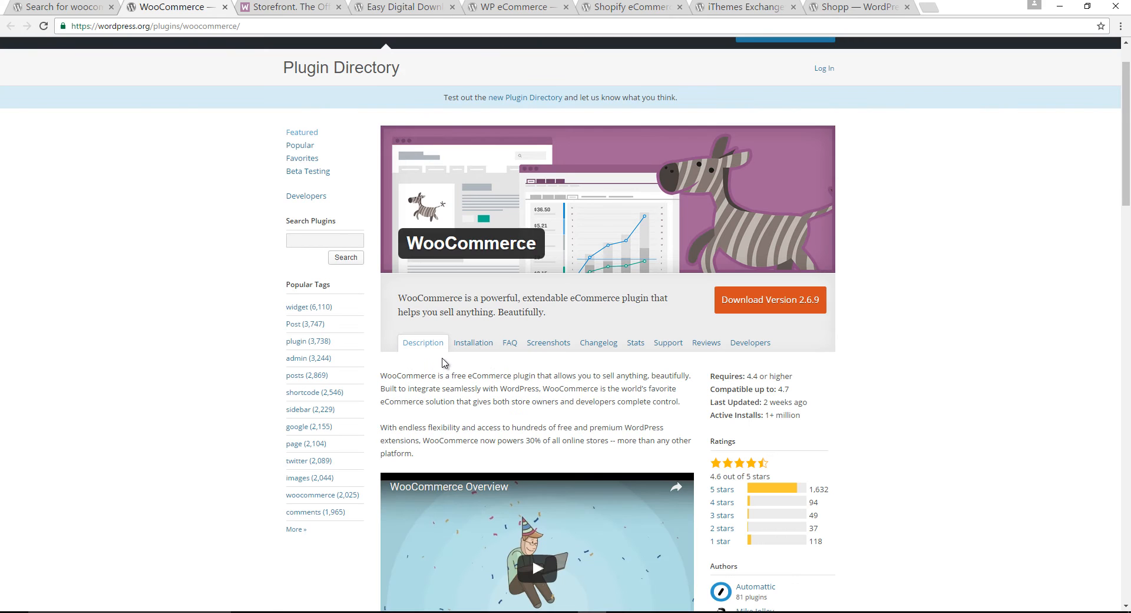
pyautogui.moveTo(446, 247)
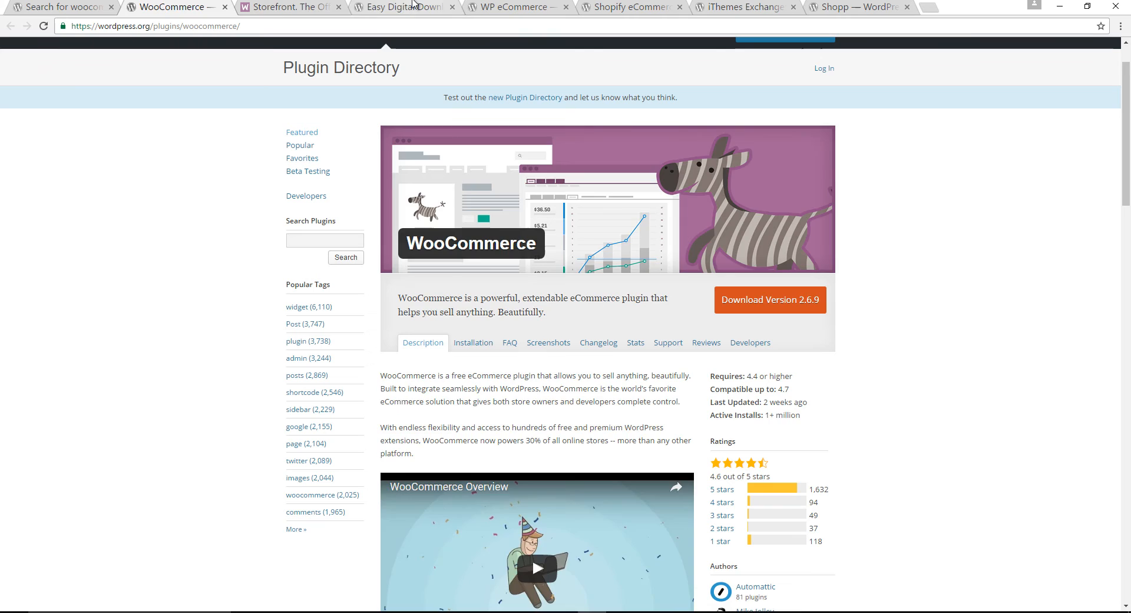
# Switch to the Easy Digital Downloads plugin page and read through its features list.
pyautogui.click(397, 8)
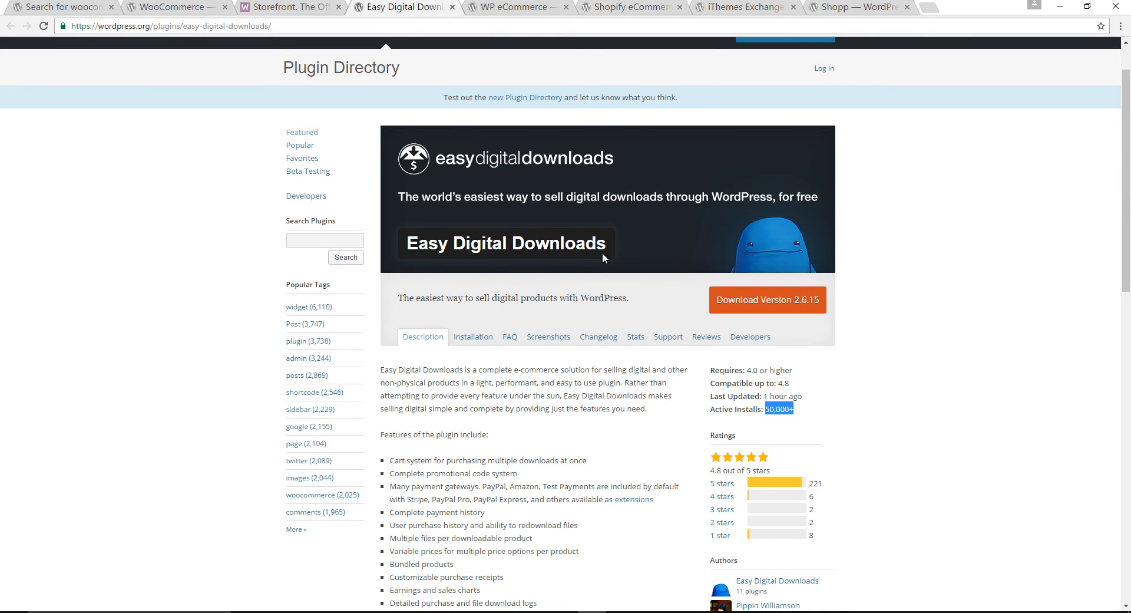
pyautogui.scroll(-3)
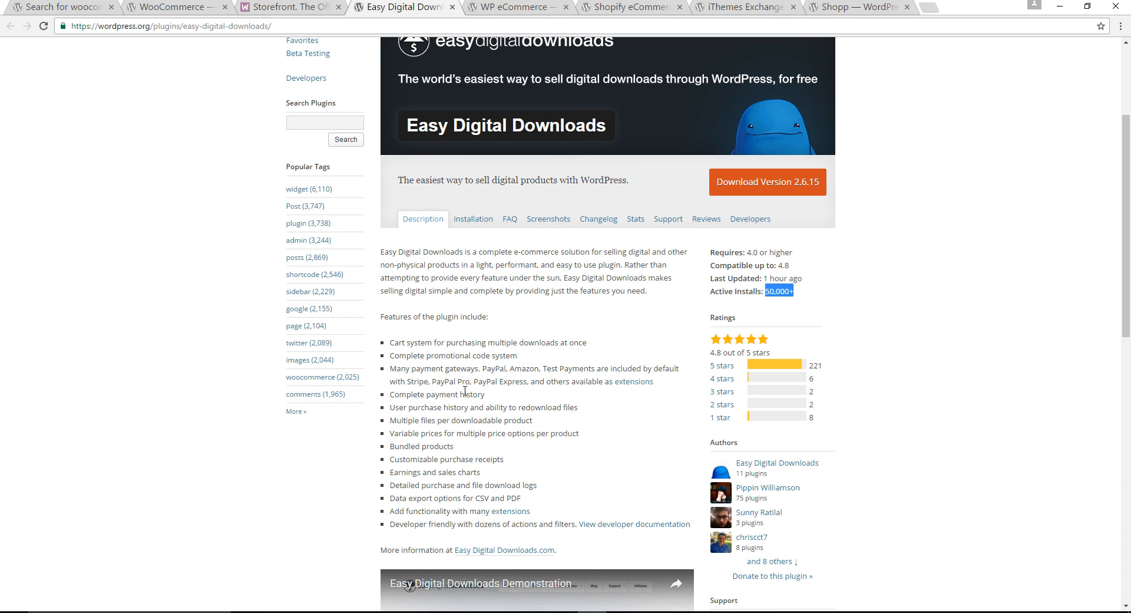
pyautogui.scroll(-3)
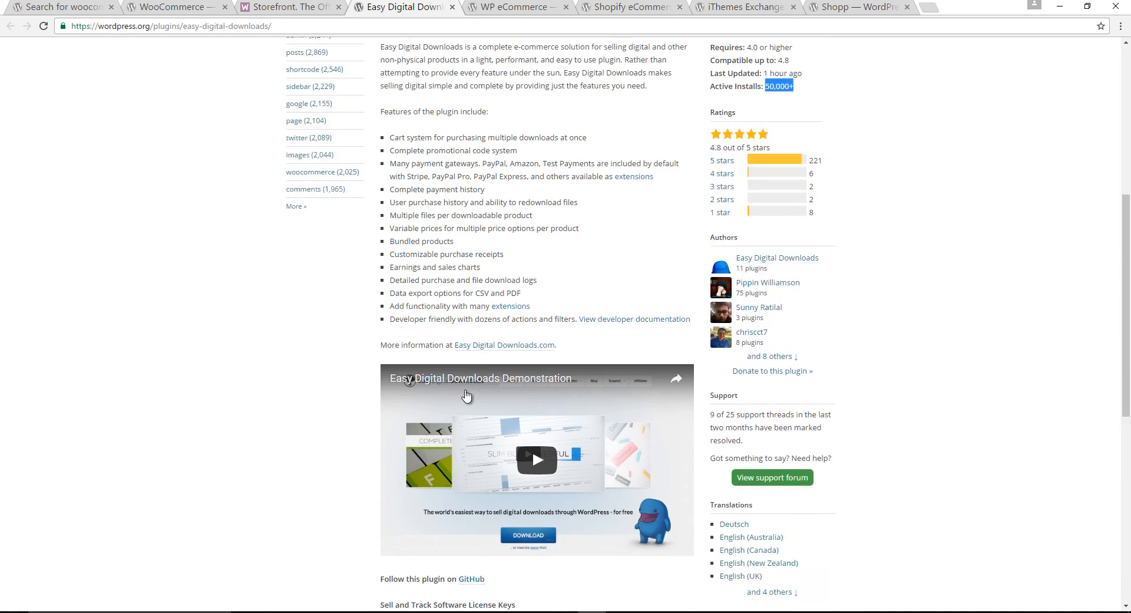
pyautogui.scroll(-3)
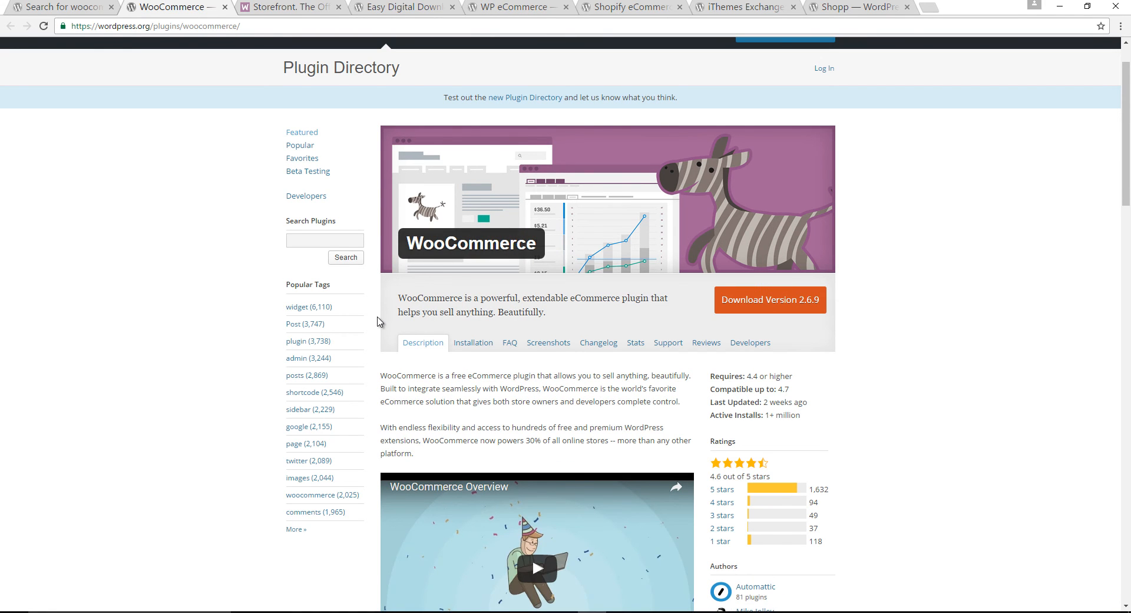
pyautogui.moveTo(382, 317)
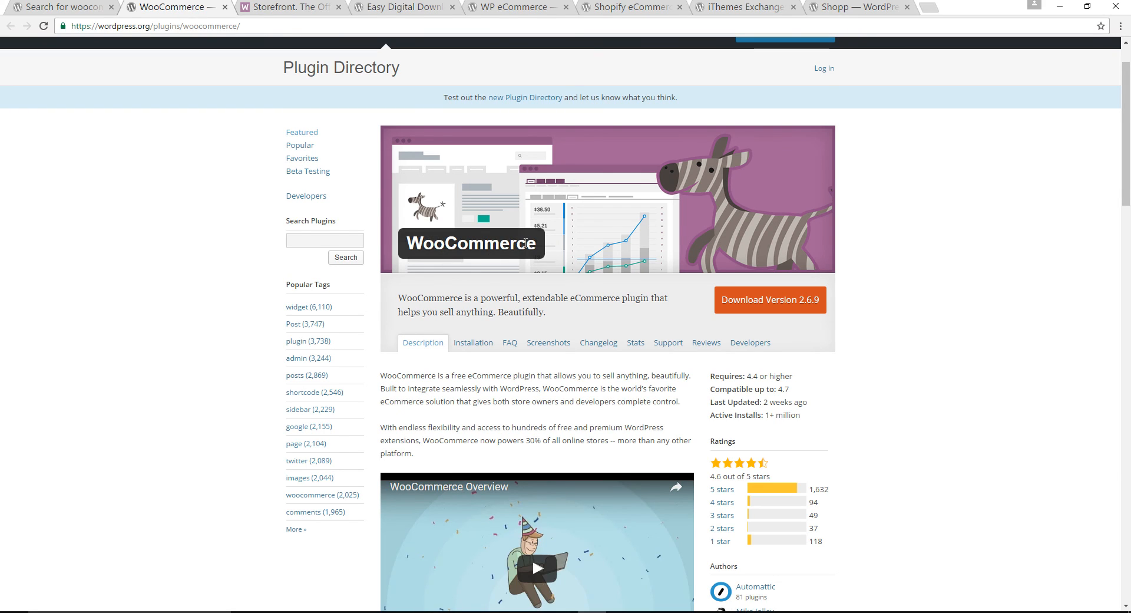
pyautogui.moveTo(483, 370)
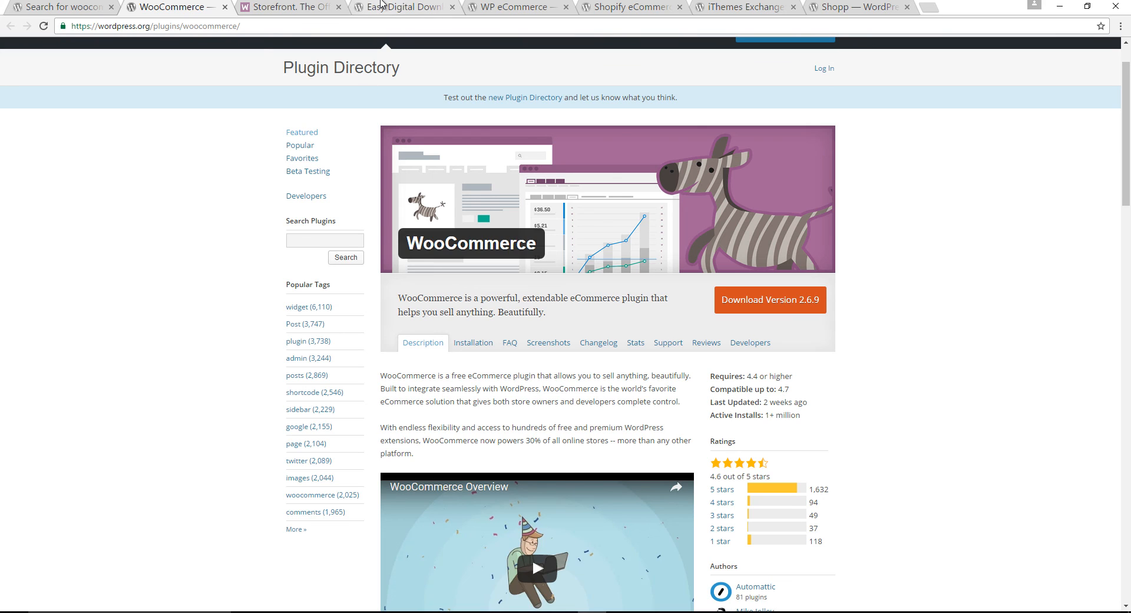
pyautogui.click(405, 7)
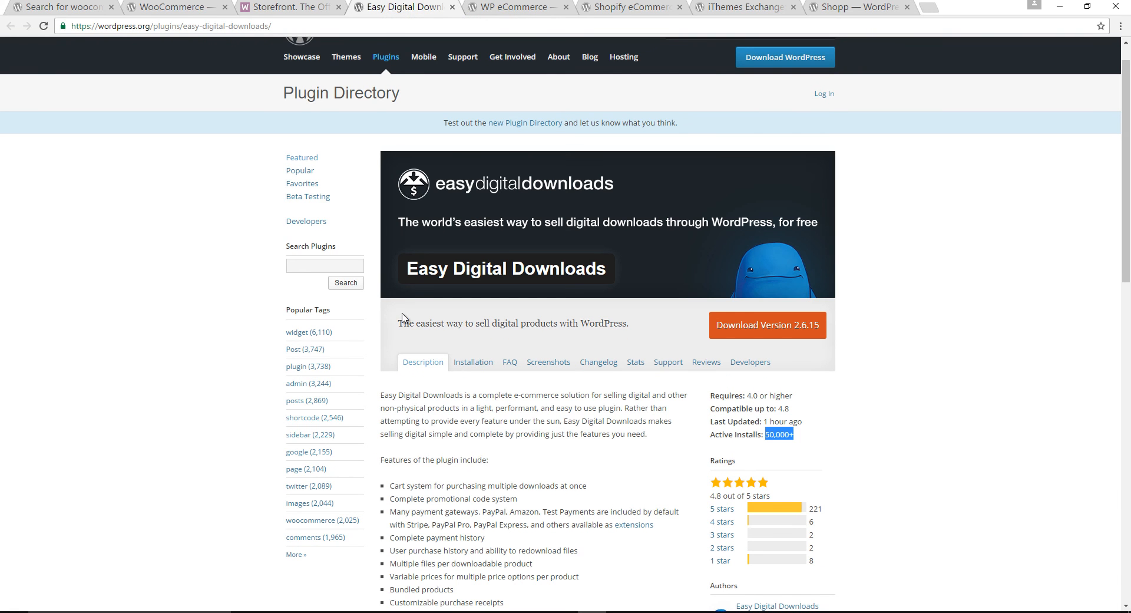
pyautogui.moveTo(610, 278)
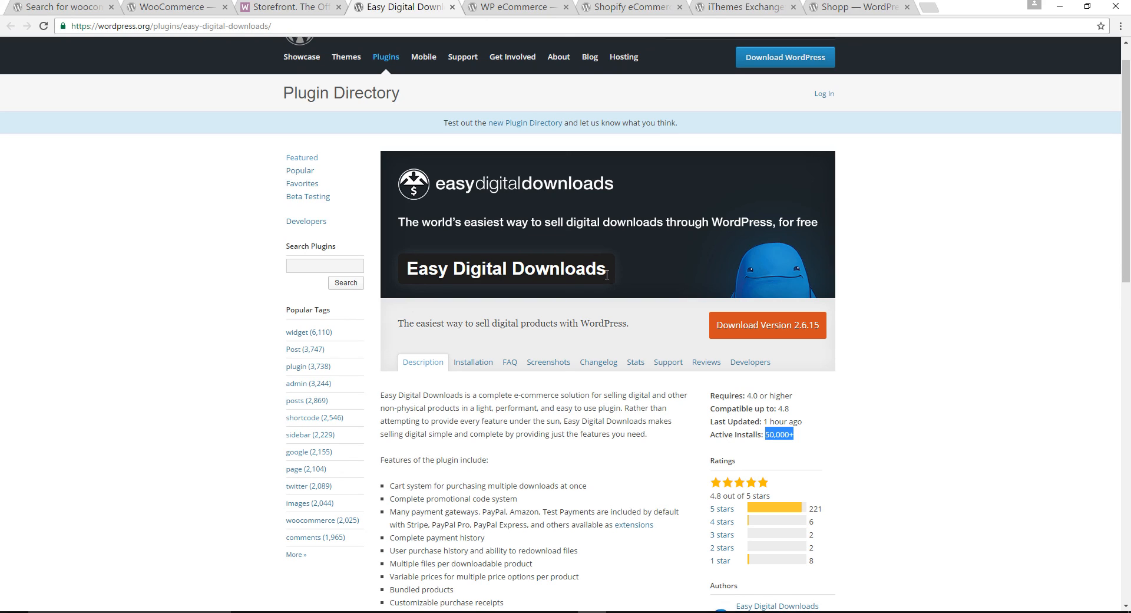
pyautogui.moveTo(605, 274)
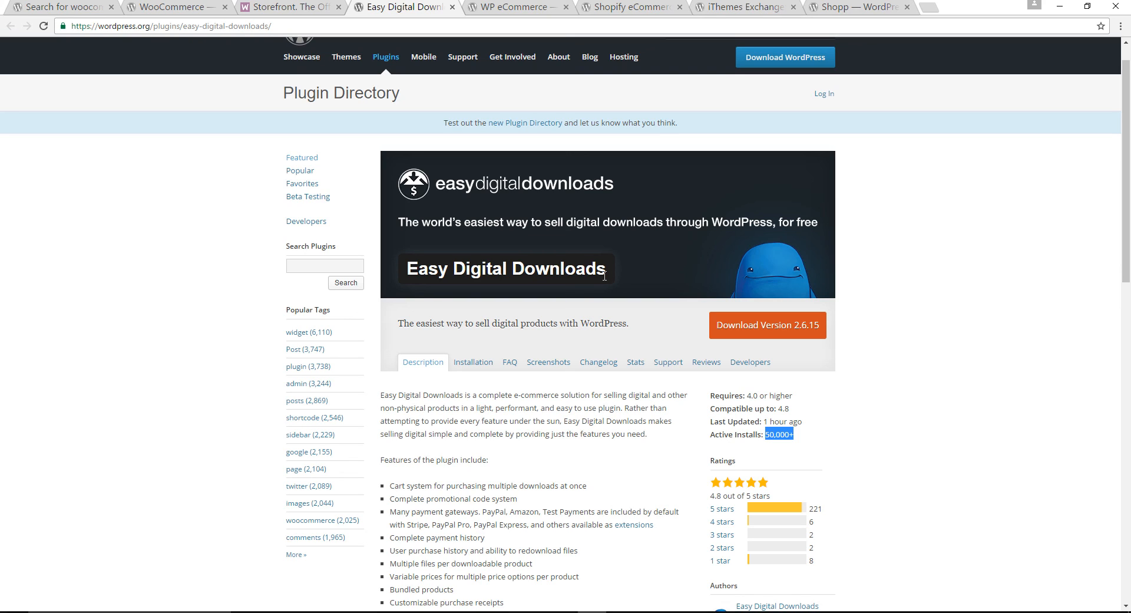